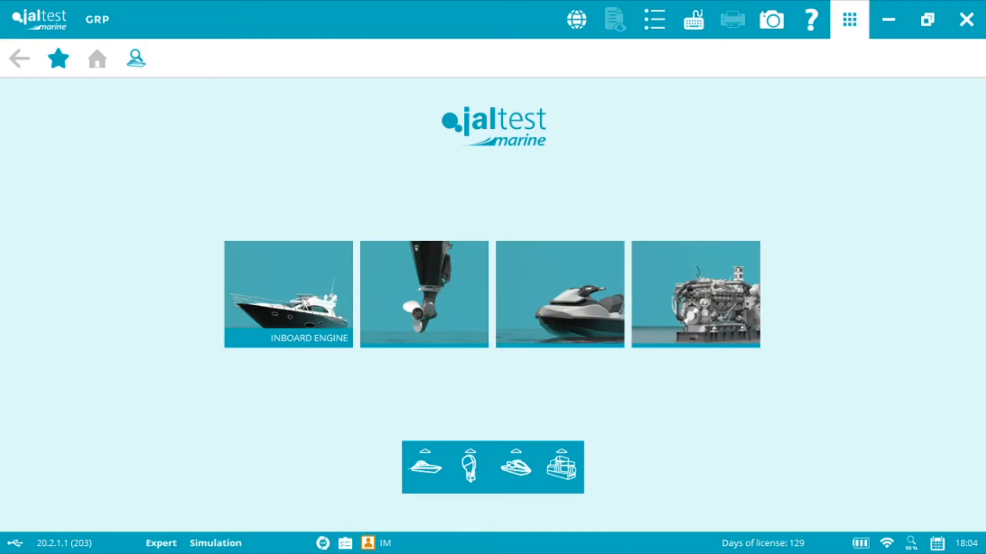
Step: Select the inboard MAN D0836 LE423 engine, filtering its systems by 'sffr'
left_click(288, 294)
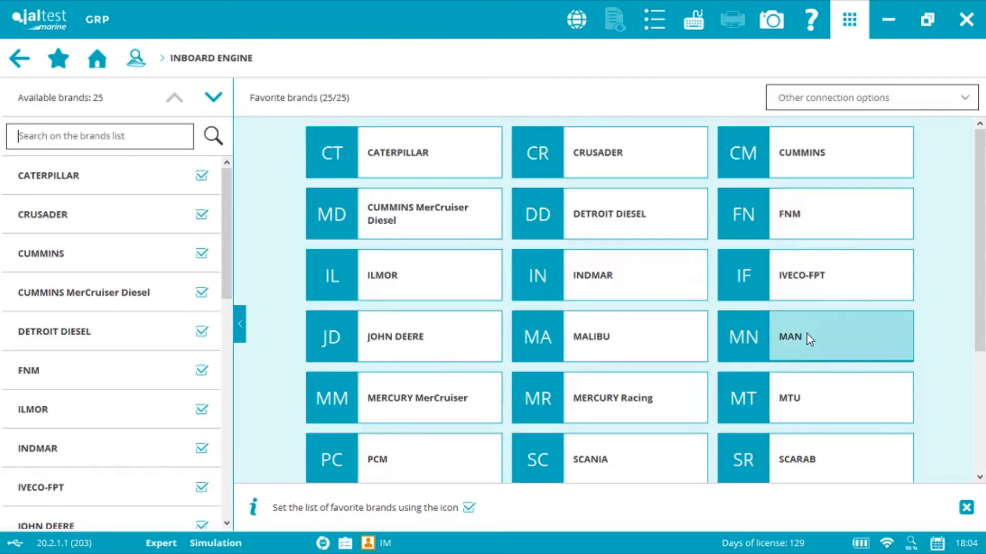
left_click(814, 336)
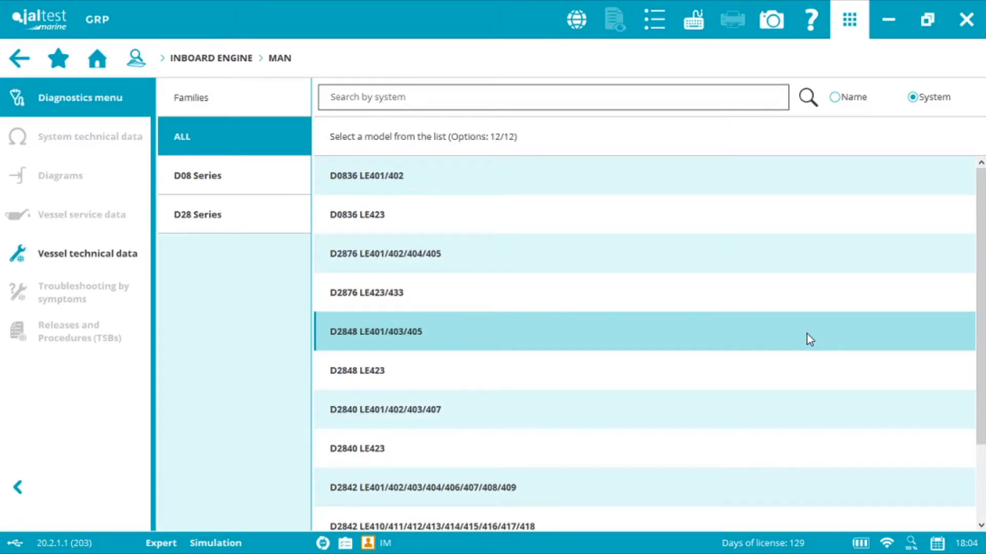
mouse_move(897, 143)
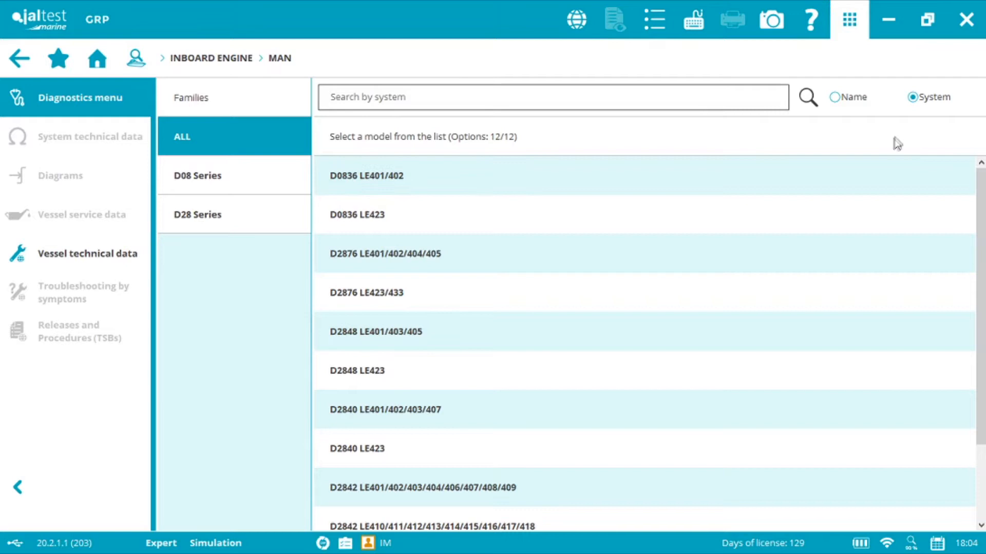
left_click(510, 97)
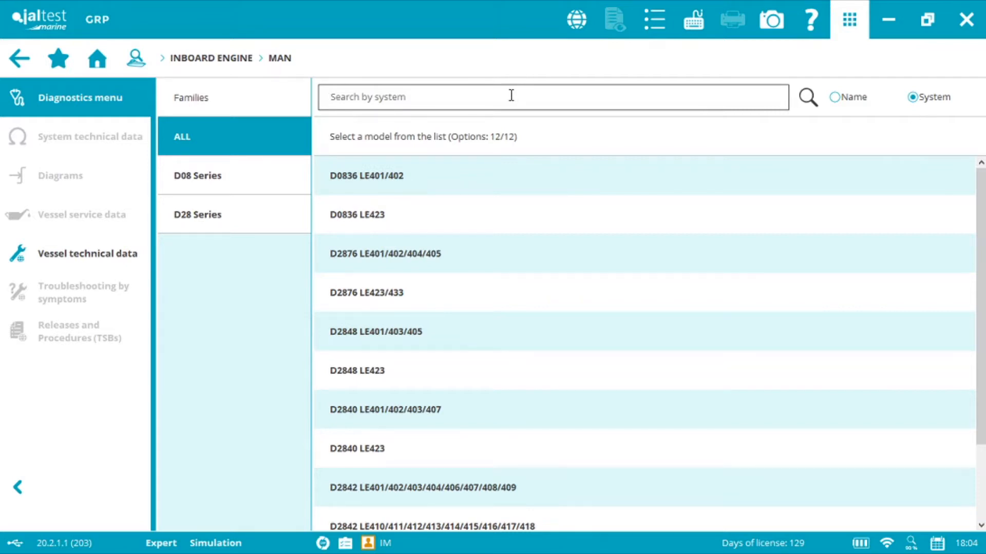
type("sffr")
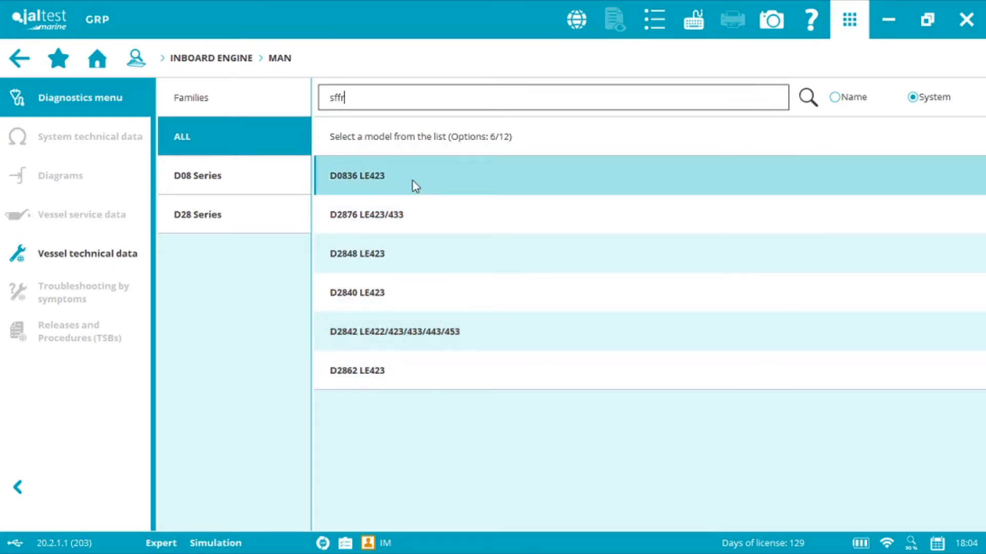
left_click(357, 176)
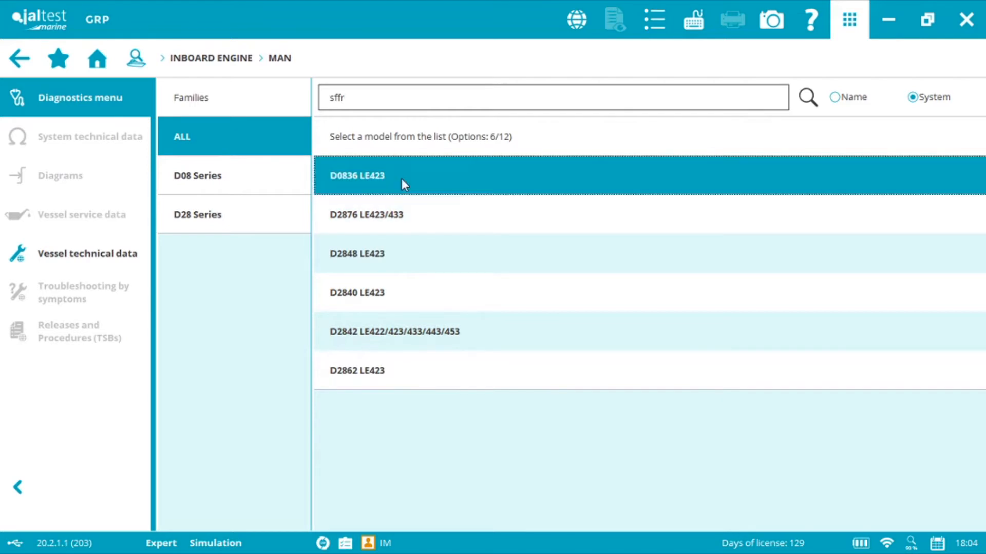
left_click(356, 176)
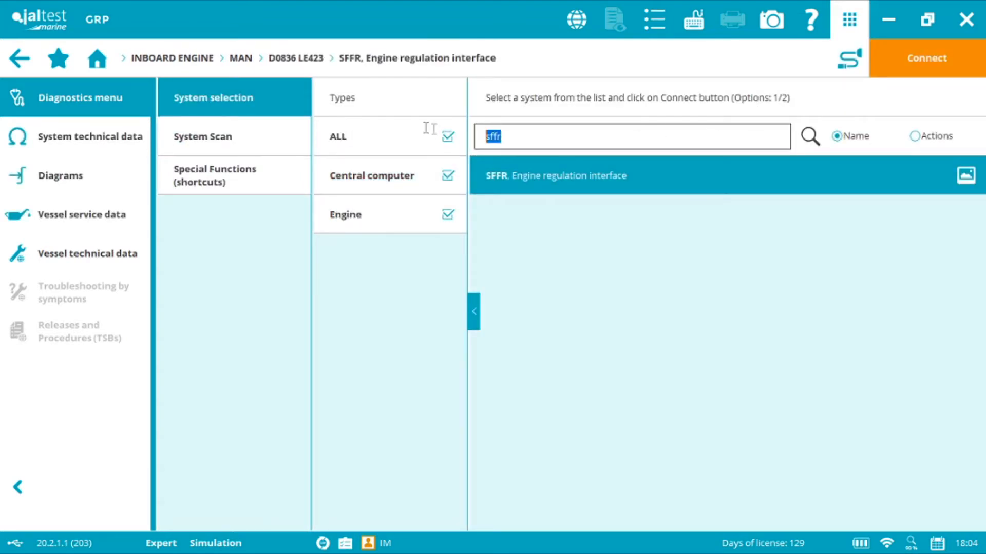
Step: Clear the 'sffr' filter and select the SFFR engine regulation interface from all systems
left_click(371, 175)
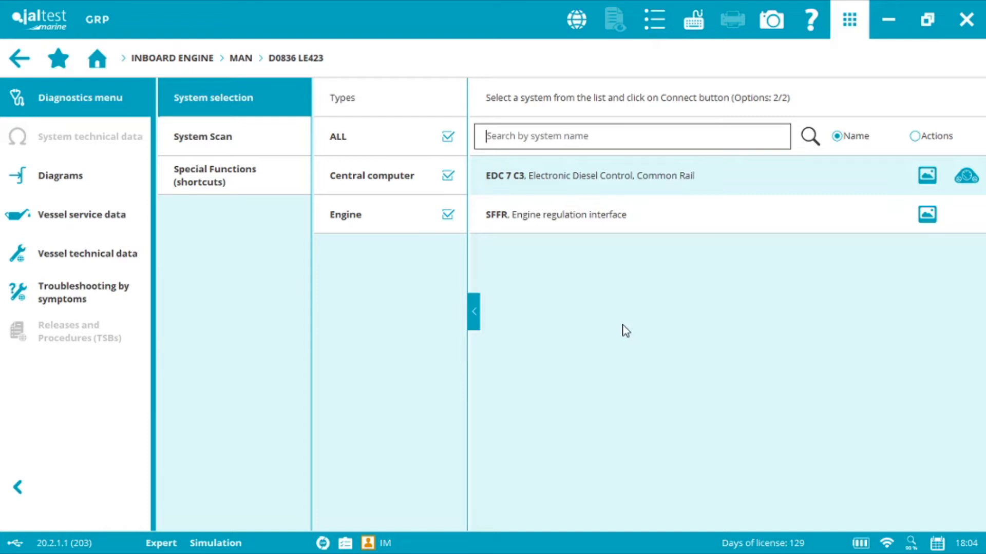
left_click(565, 215)
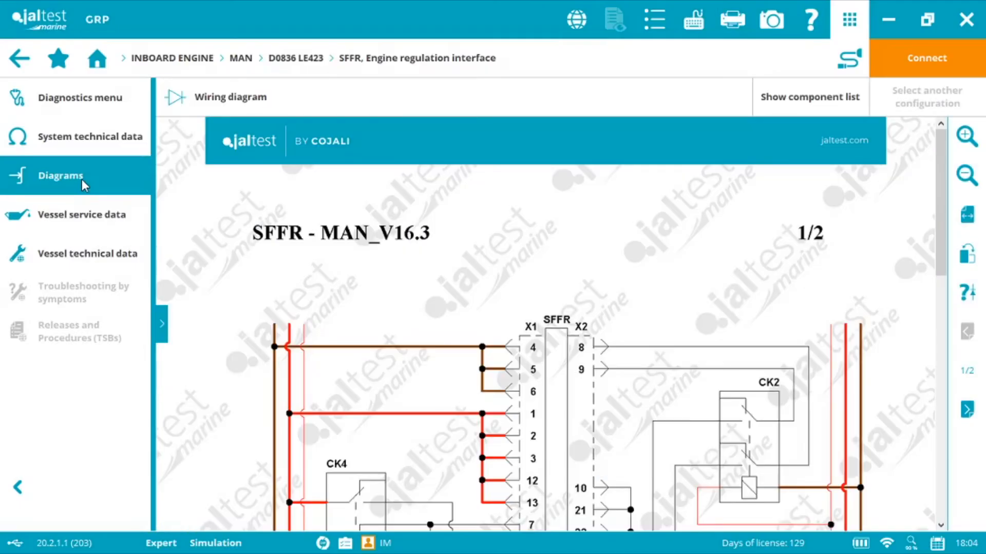
Step: Browse the SFFR diagram's component list and bring up the connection instructions
left_click(810, 97)
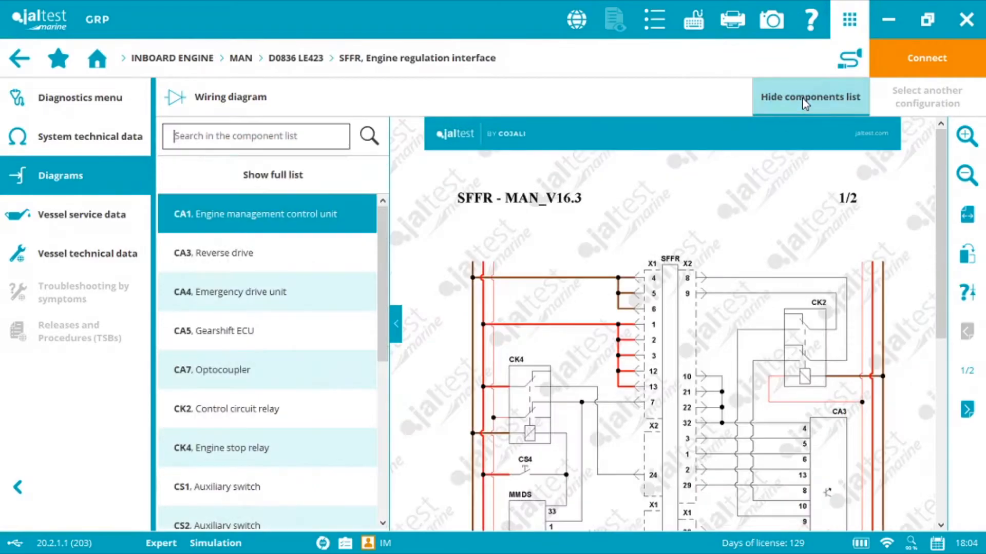
scroll("down", 3)
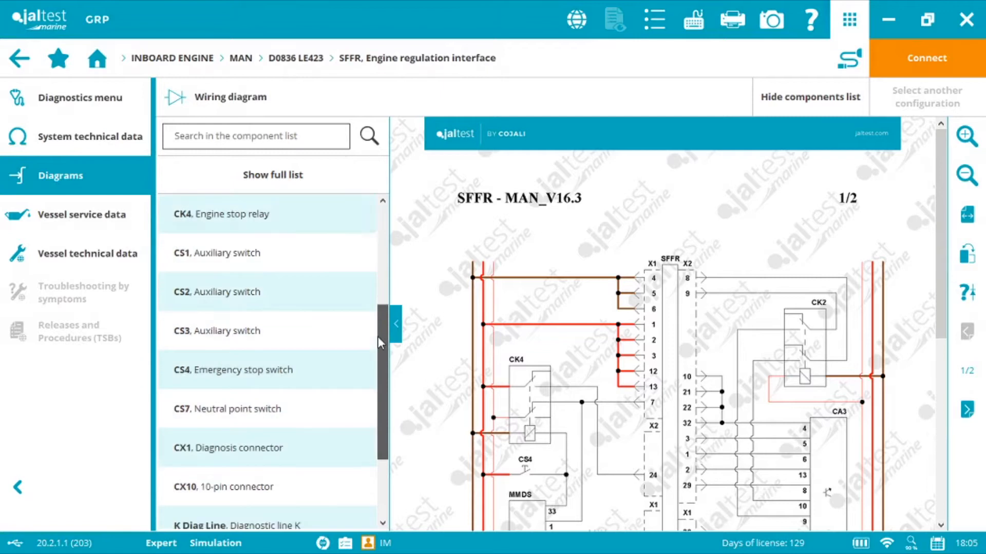
scroll("down", 3)
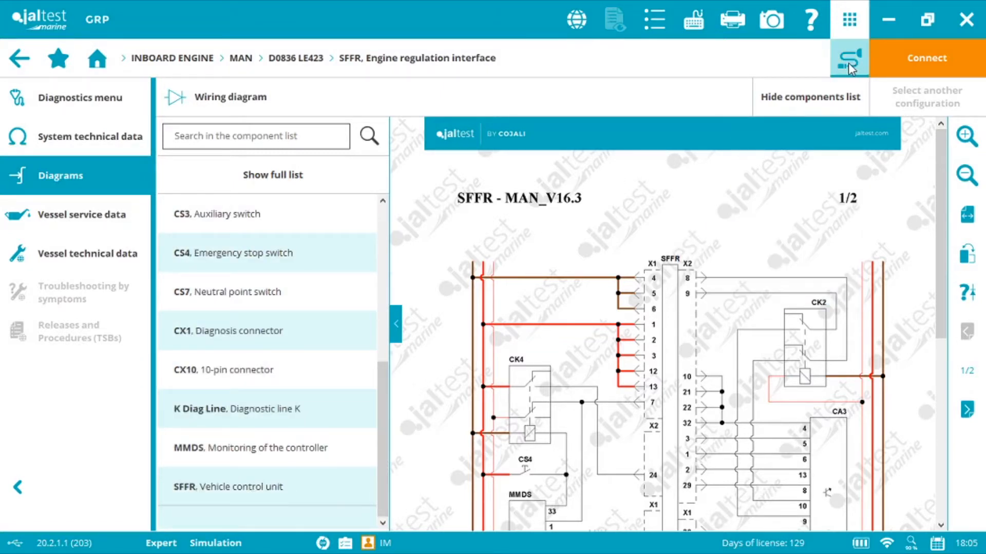
left_click(848, 58)
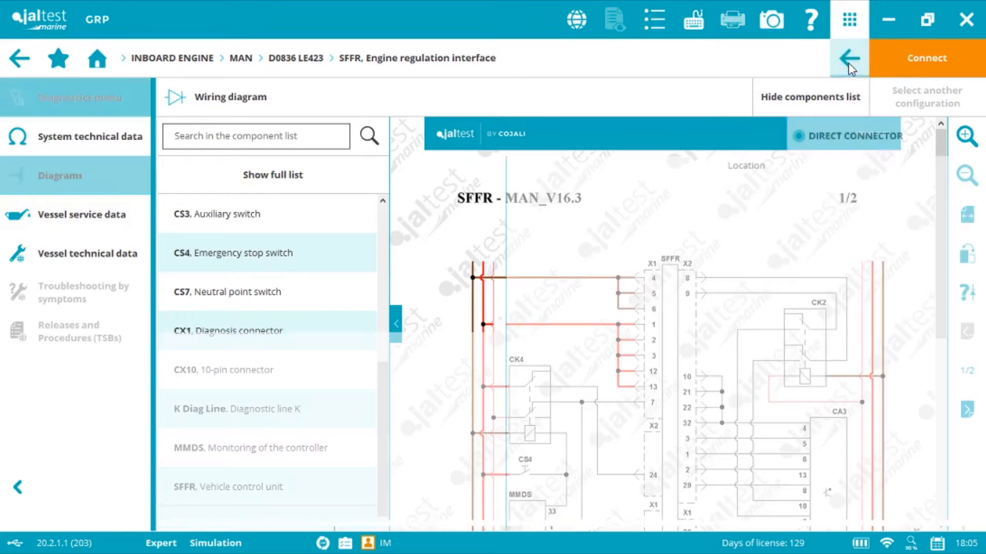
Step: View the SFFR connection screen's X10 connector close-up and pin layout pictures
left_click(849, 58)
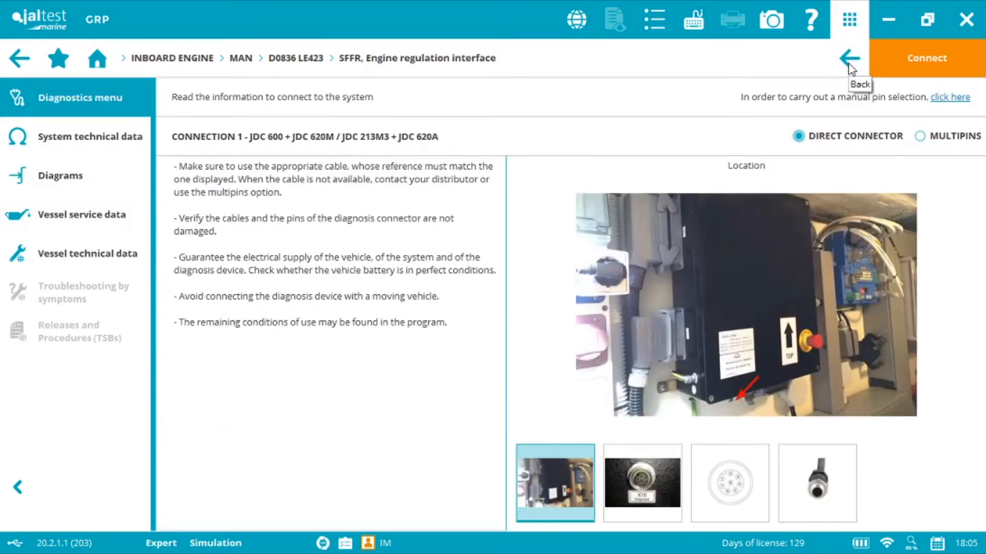
mouse_move(559, 140)
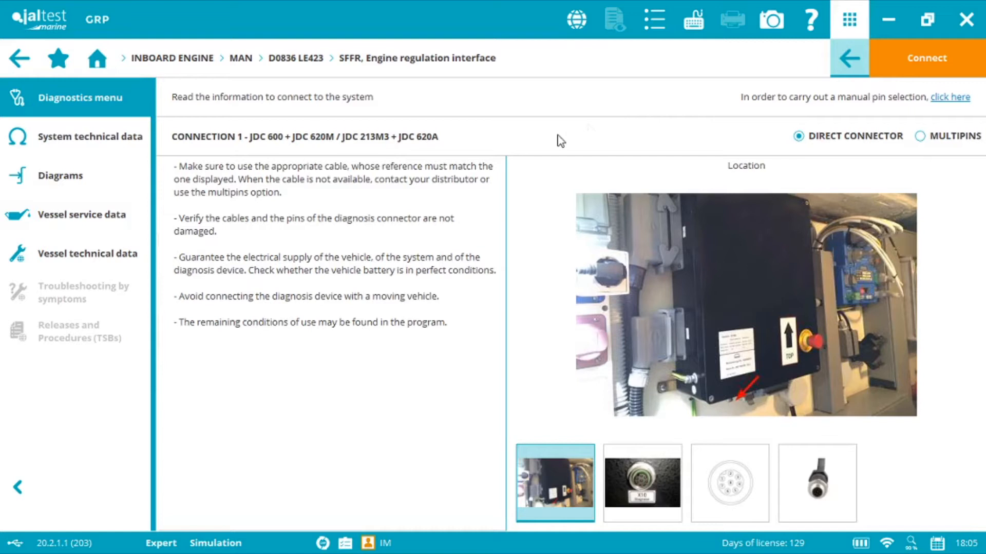
mouse_move(690, 366)
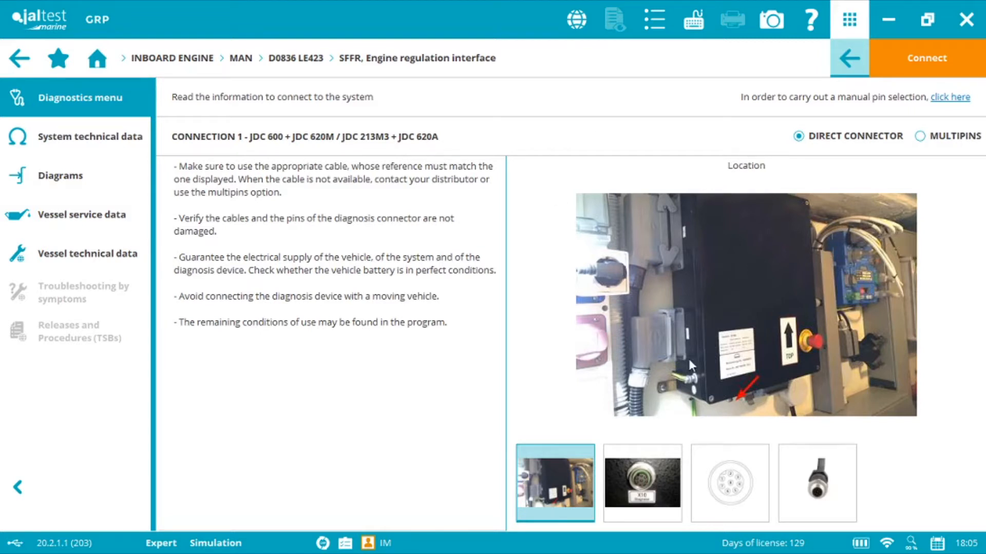
left_click(641, 482)
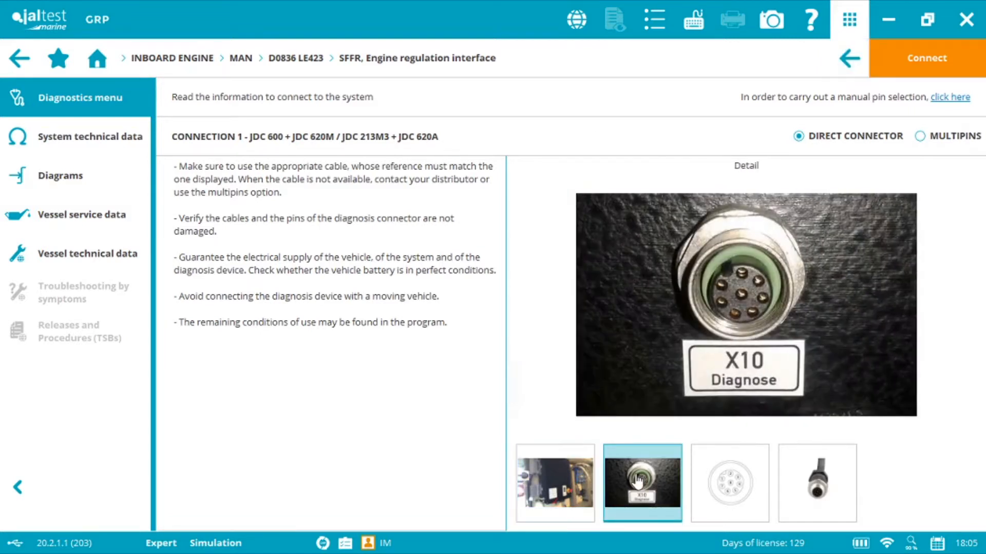
mouse_move(715, 514)
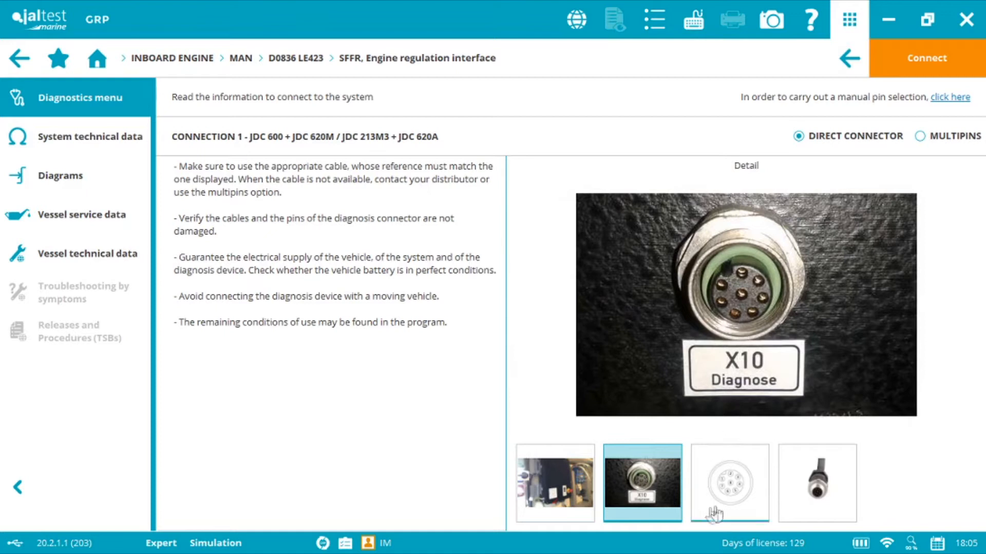
left_click(817, 481)
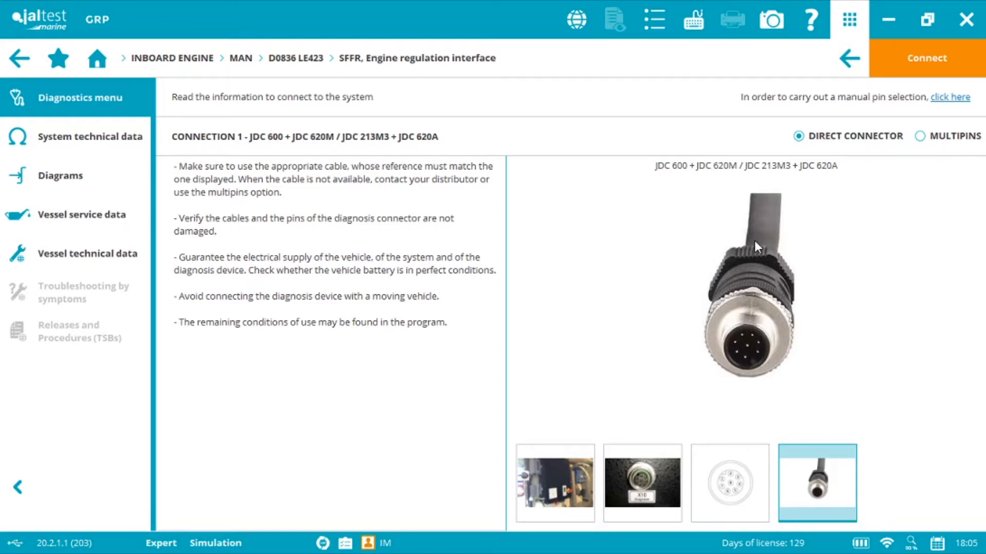
mouse_move(668, 180)
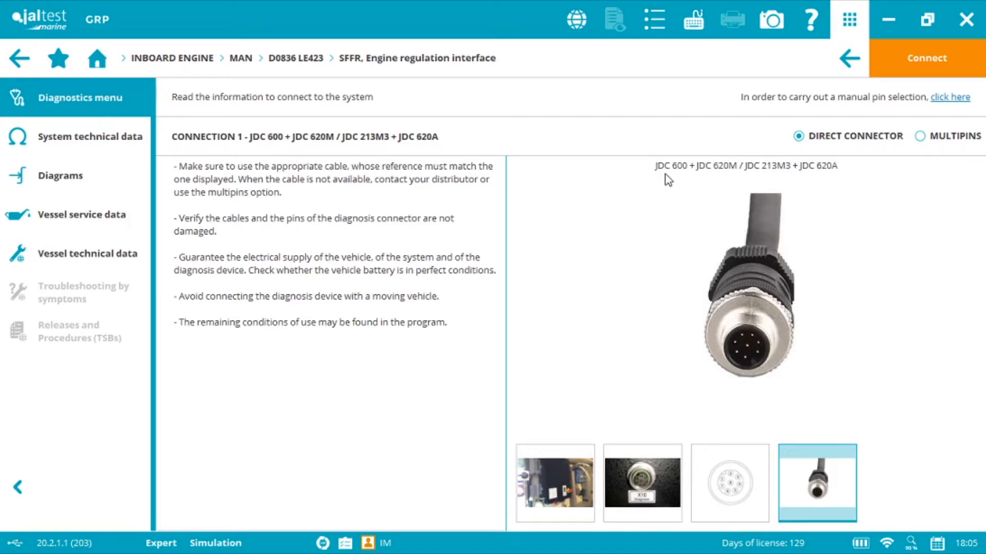
mouse_move(728, 178)
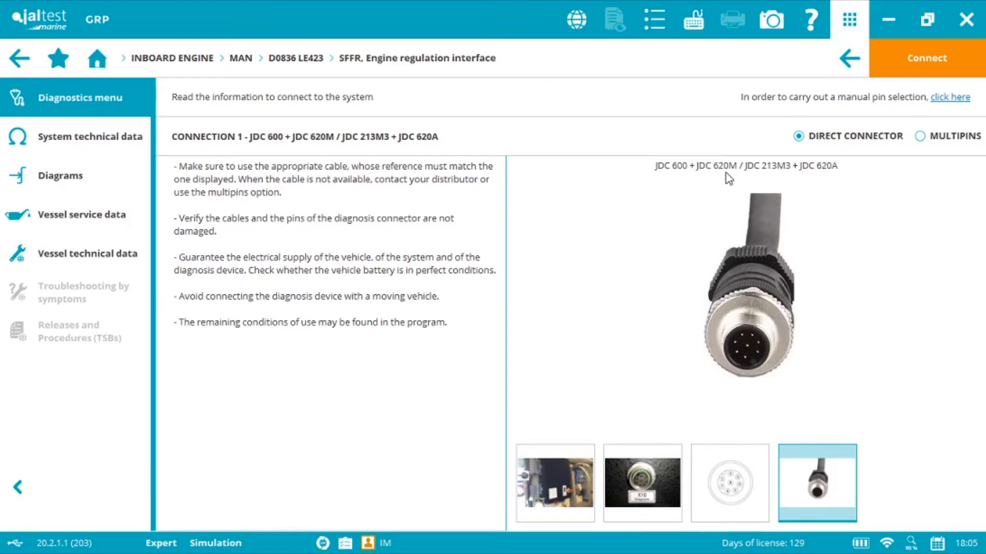
mouse_move(789, 202)
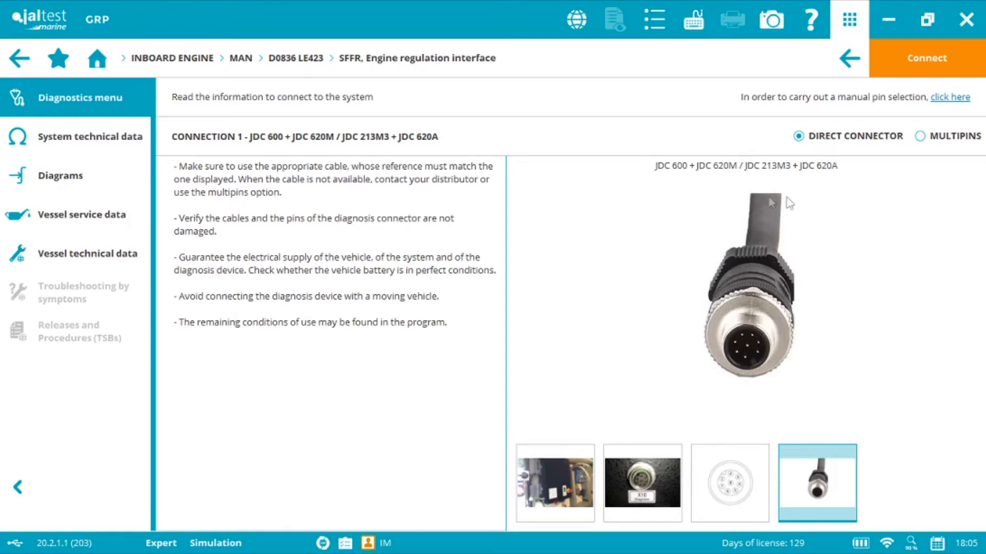
mouse_move(762, 177)
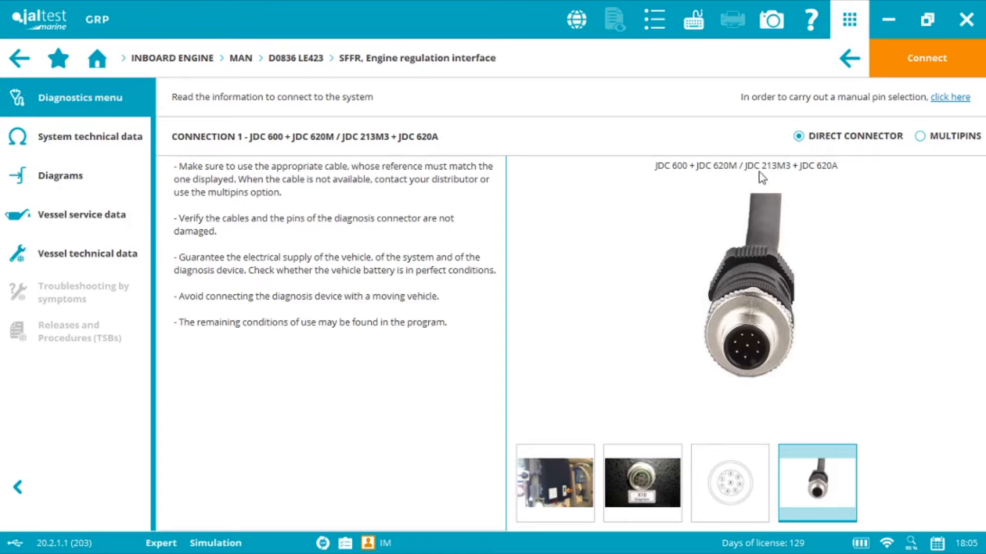
mouse_move(785, 177)
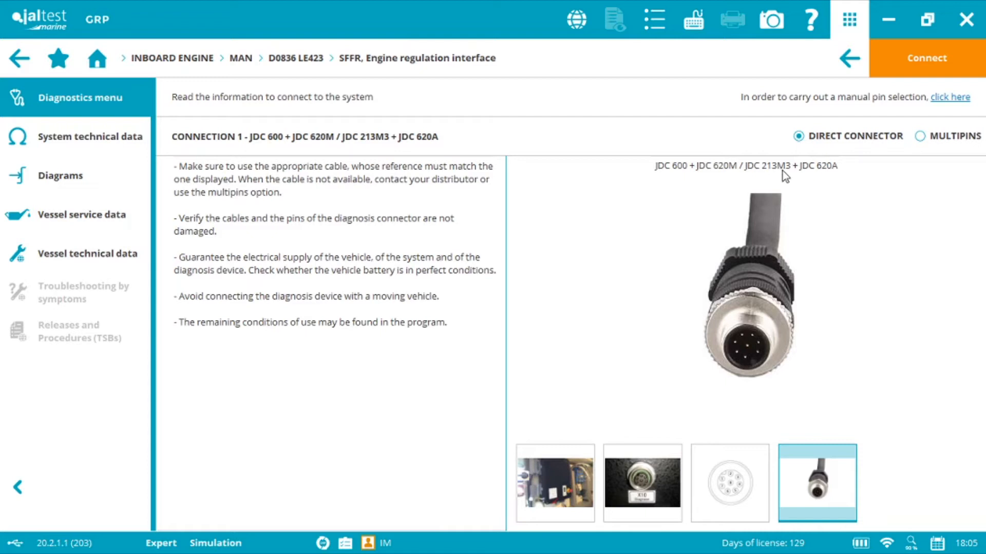
mouse_move(818, 171)
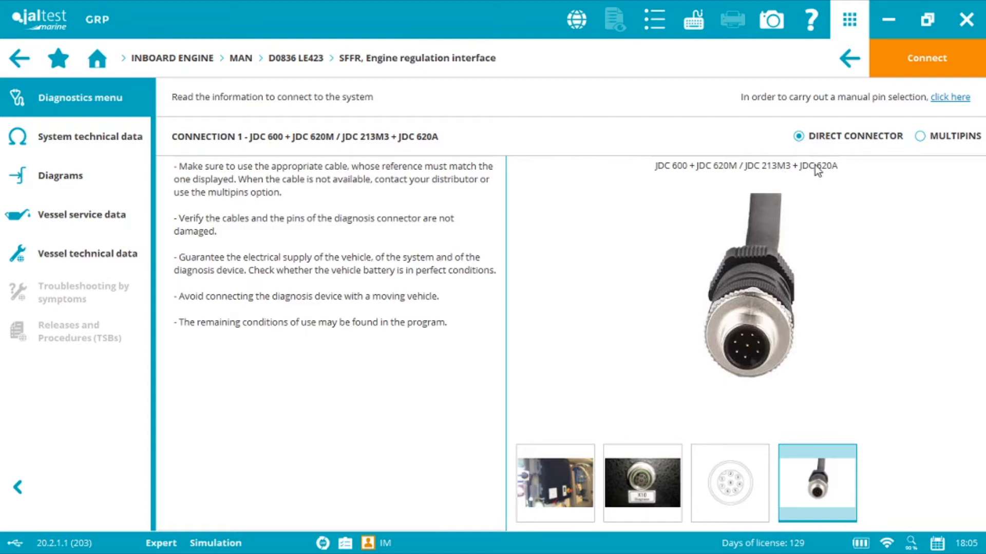
mouse_move(831, 176)
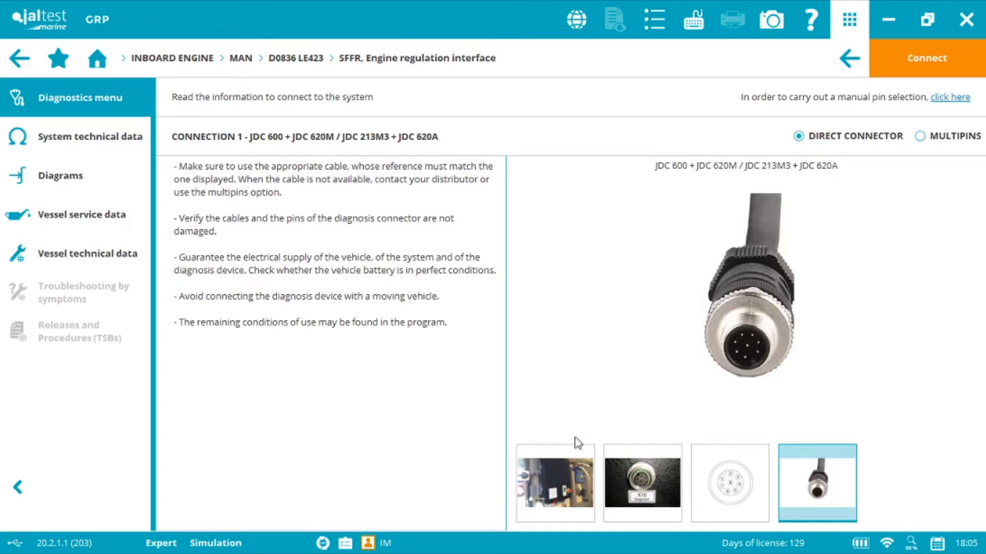
Step: Review the connector location and X10 close-up photos, then begin connecting
left_click(554, 482)
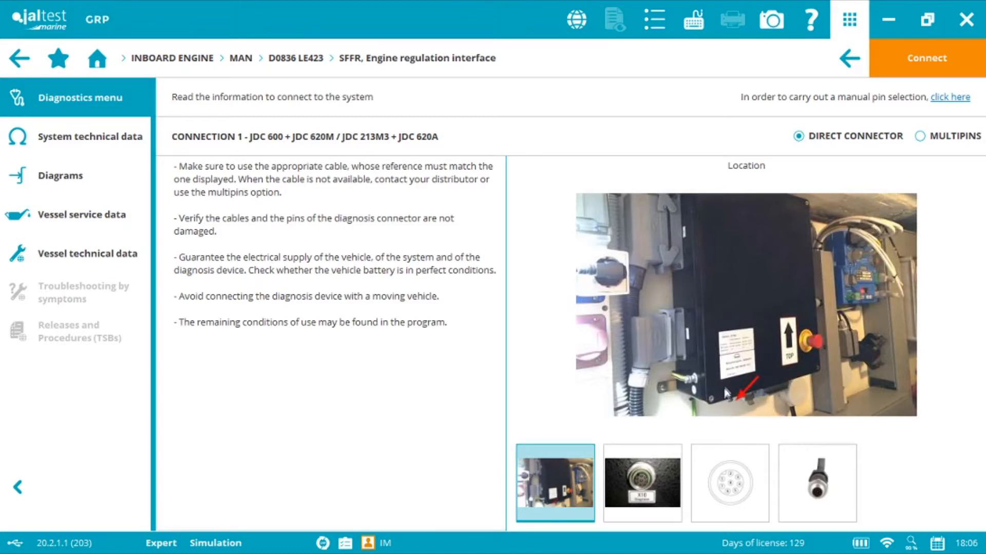
mouse_move(753, 391)
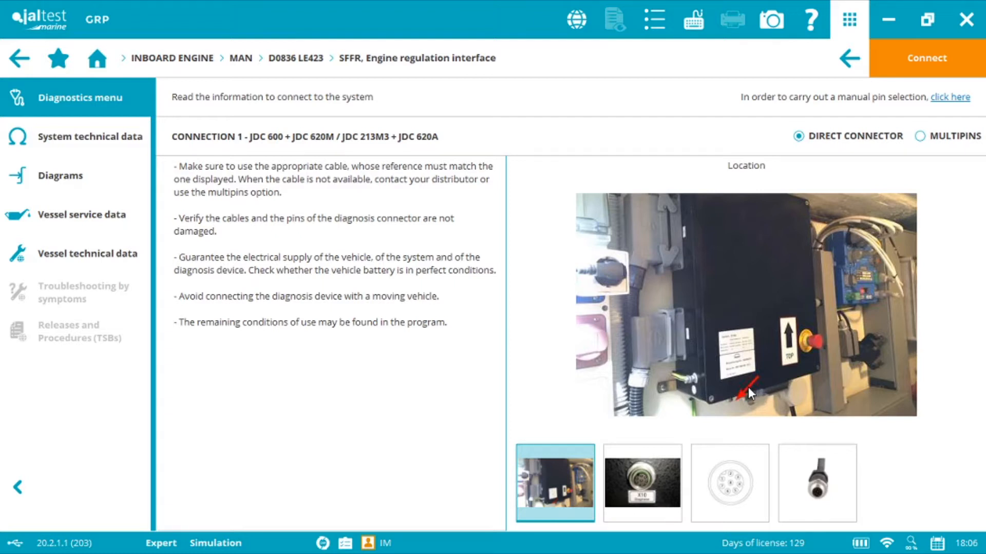
mouse_move(729, 317)
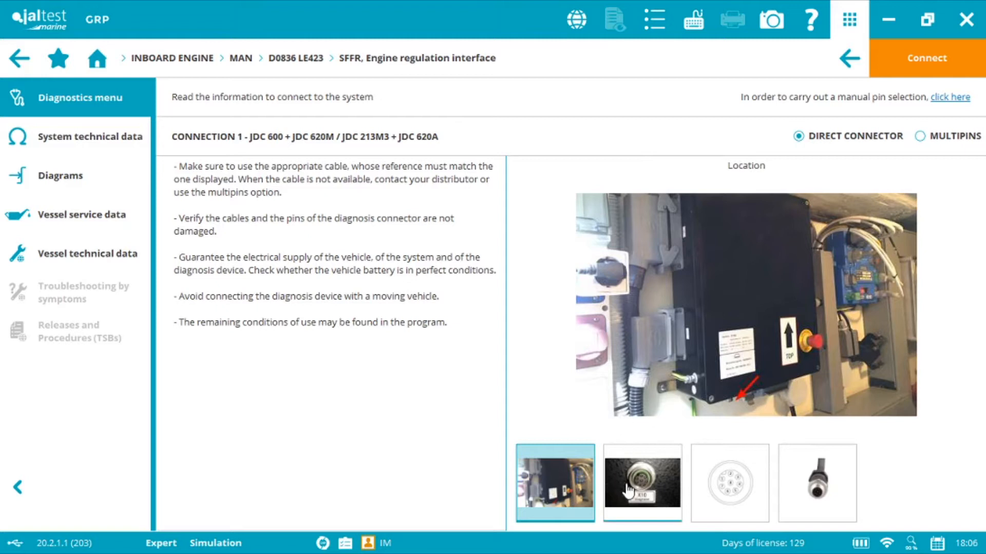
left_click(641, 482)
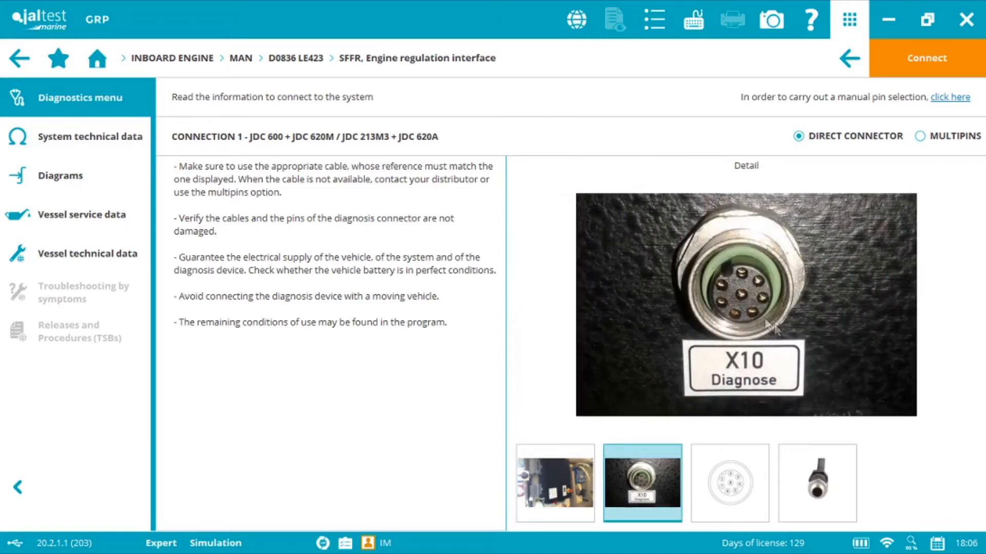
left_click(554, 482)
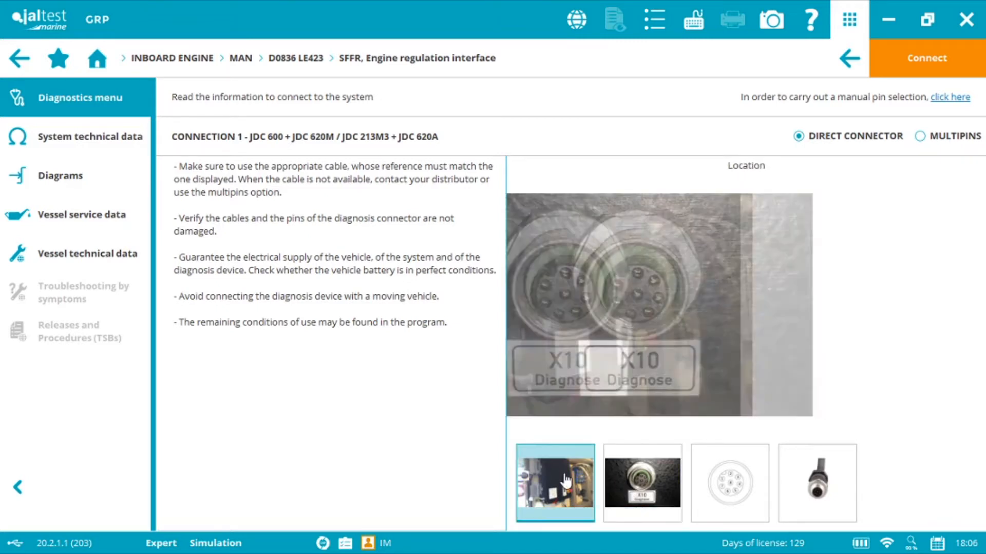
left_click(554, 482)
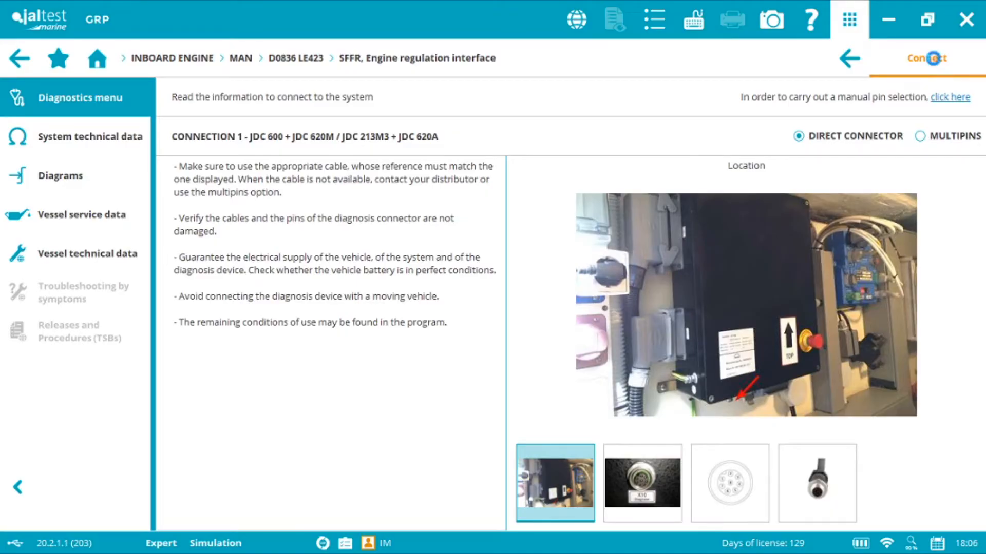
Step: Connect to the SFFR interface to reach fault code, system data, monitoring and recording actions
left_click(925, 58)
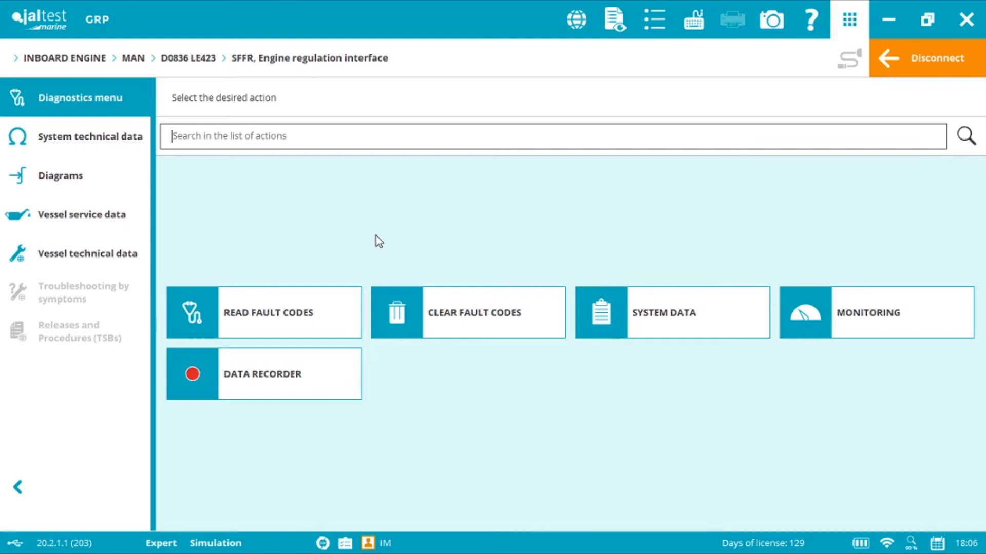
left_click(263, 313)
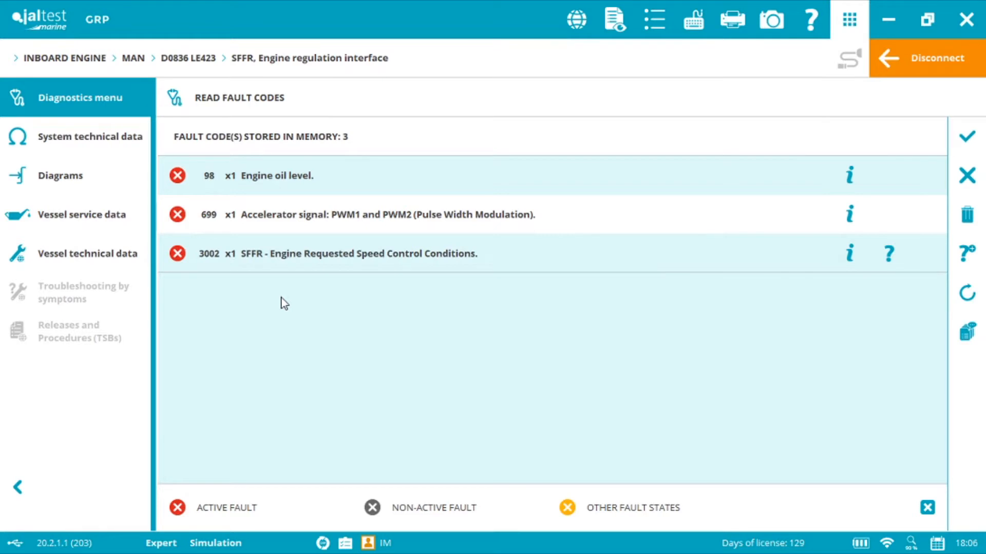
left_click(283, 176)
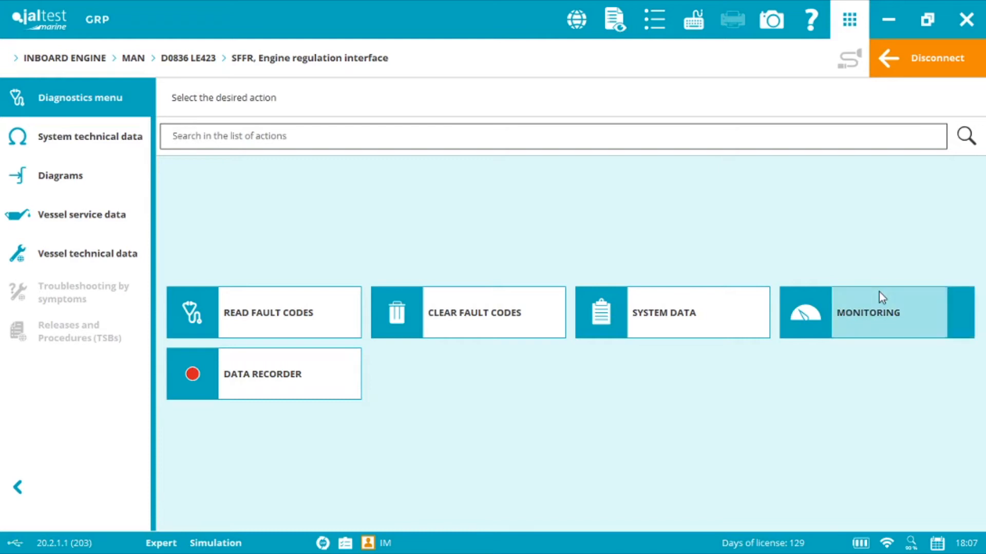
Step: Open monitoring without triggers, browse all 43 live data measurements, then exit the selection
left_click(867, 313)
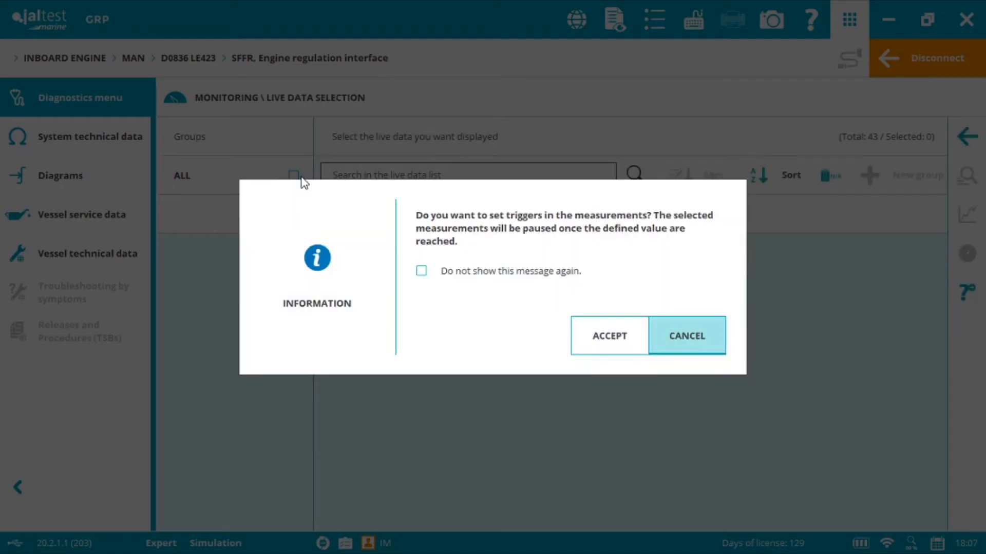
left_click(685, 335)
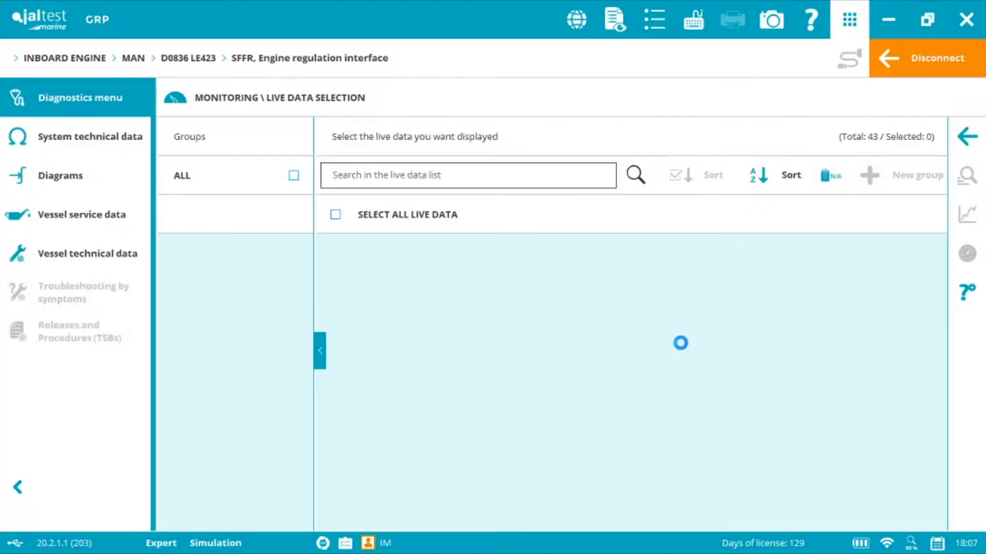
left_click(294, 176)
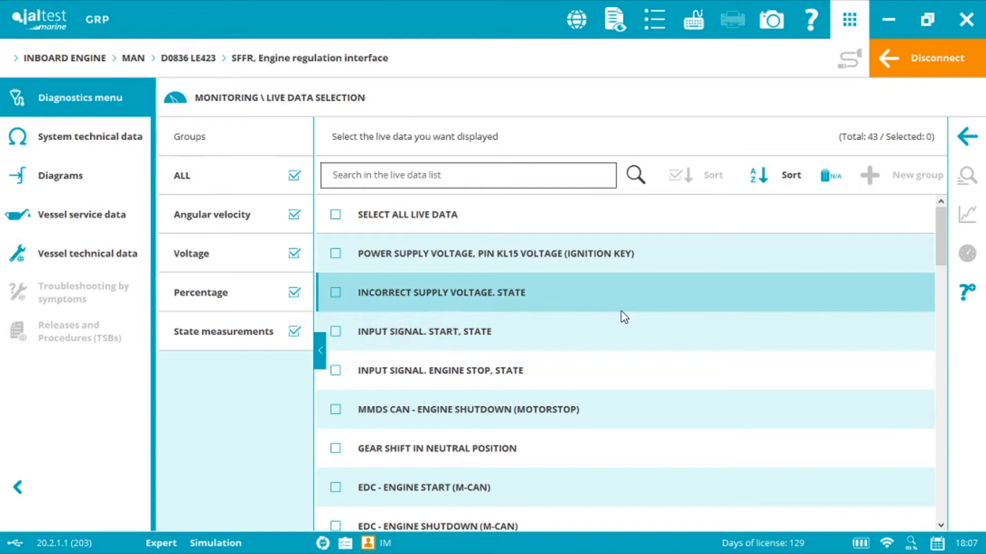
scroll("down", 3)
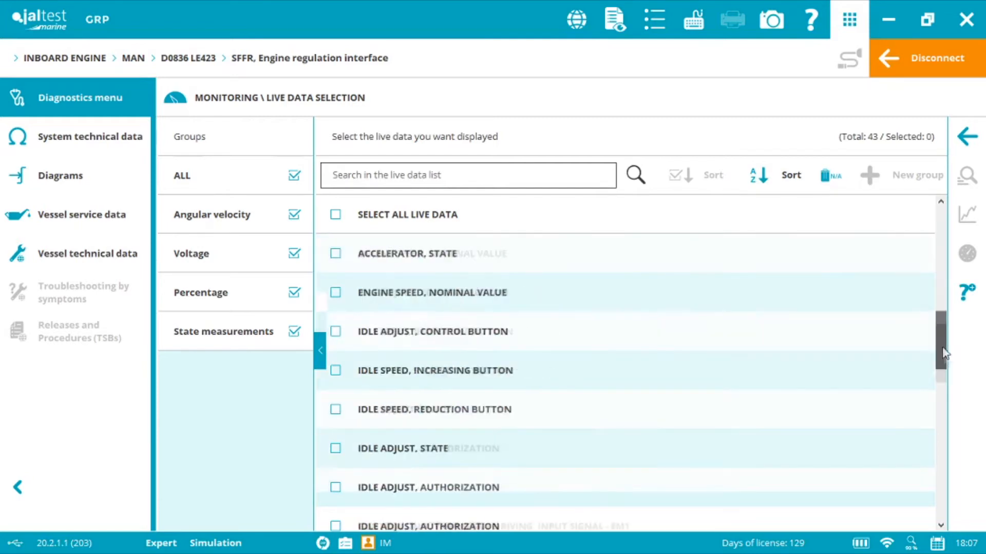
scroll("down", 3)
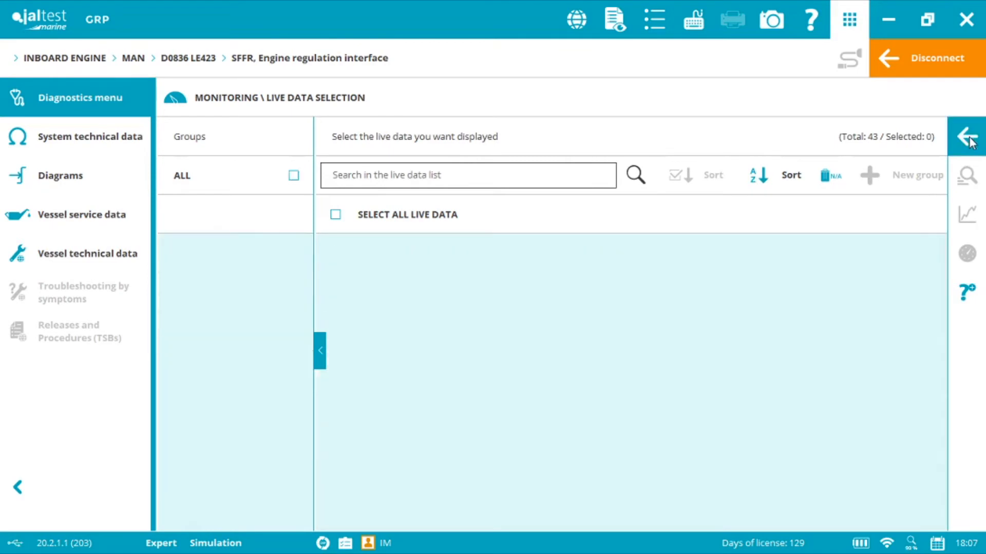
left_click(967, 136)
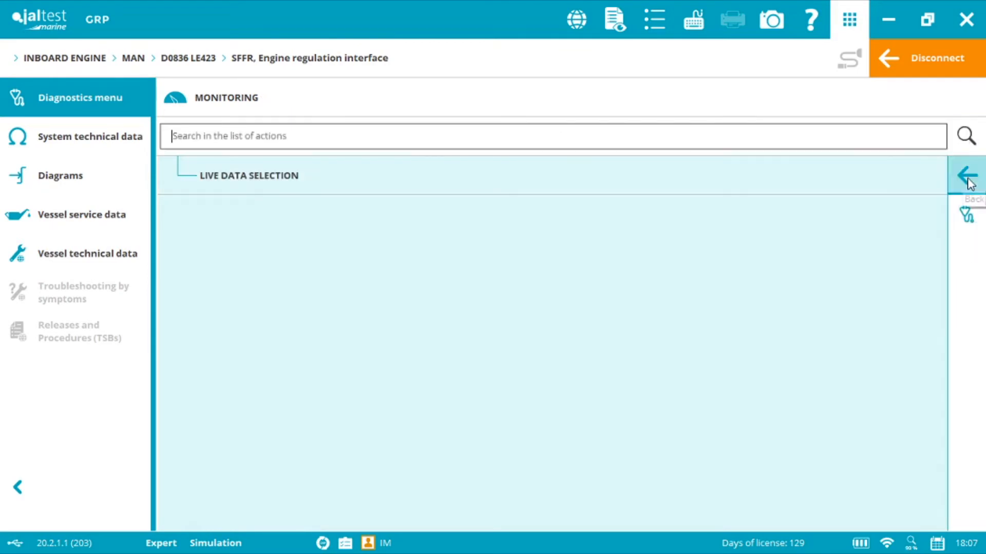
Step: Return to the action list and connect to the EDC 7 C3 electronic diesel control
left_click(966, 175)
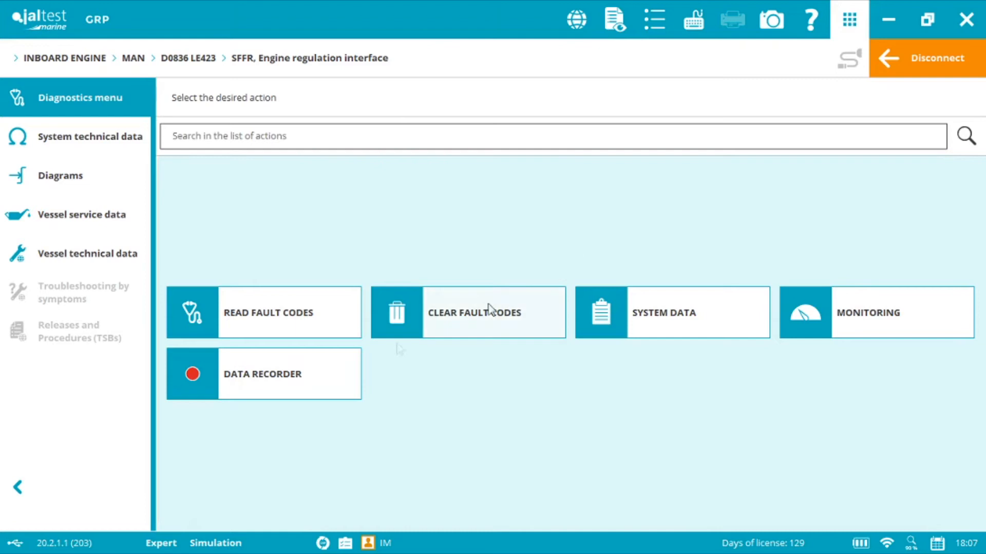
mouse_move(289, 373)
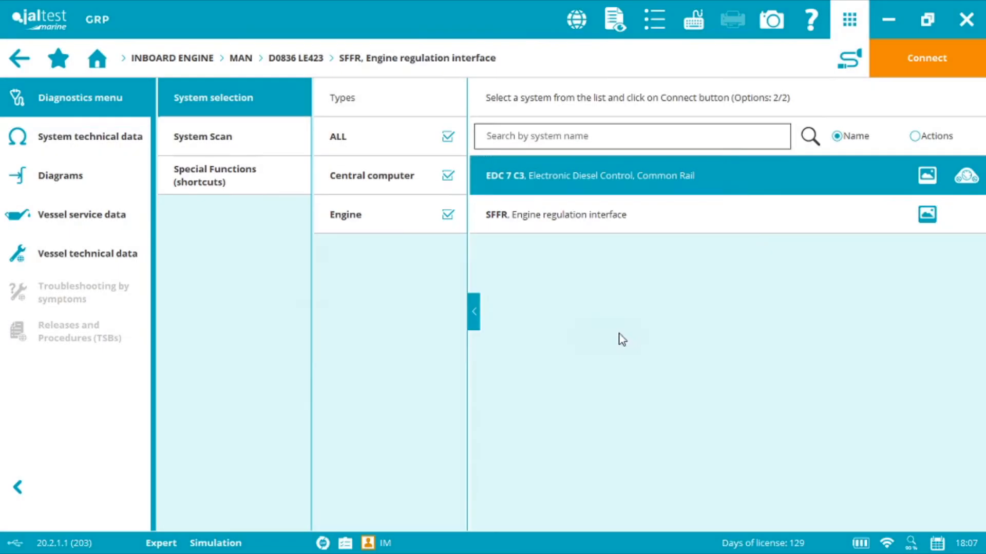
left_click(925, 58)
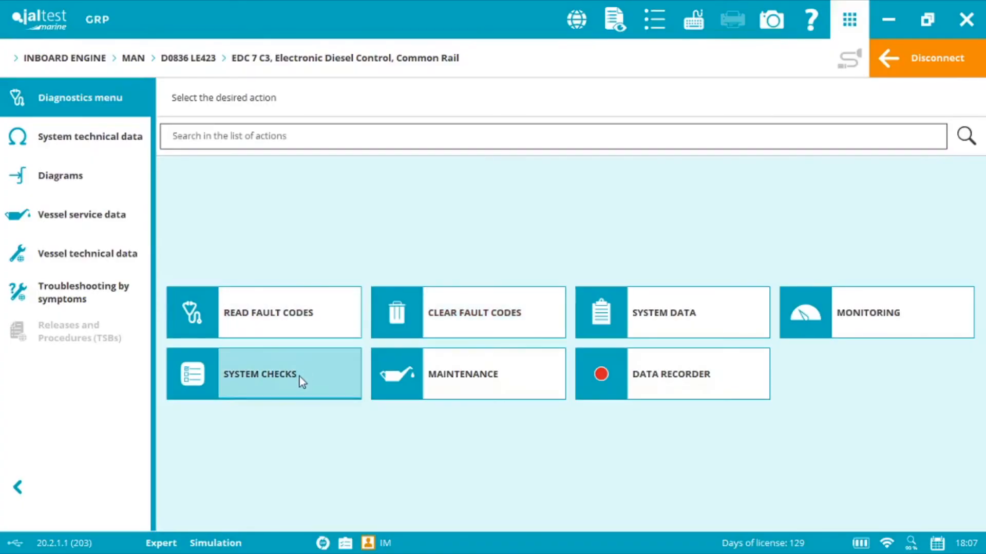
Step: Look over the EDC 7 C3 system checks and maintenance procedures, returning to actions
left_click(288, 373)
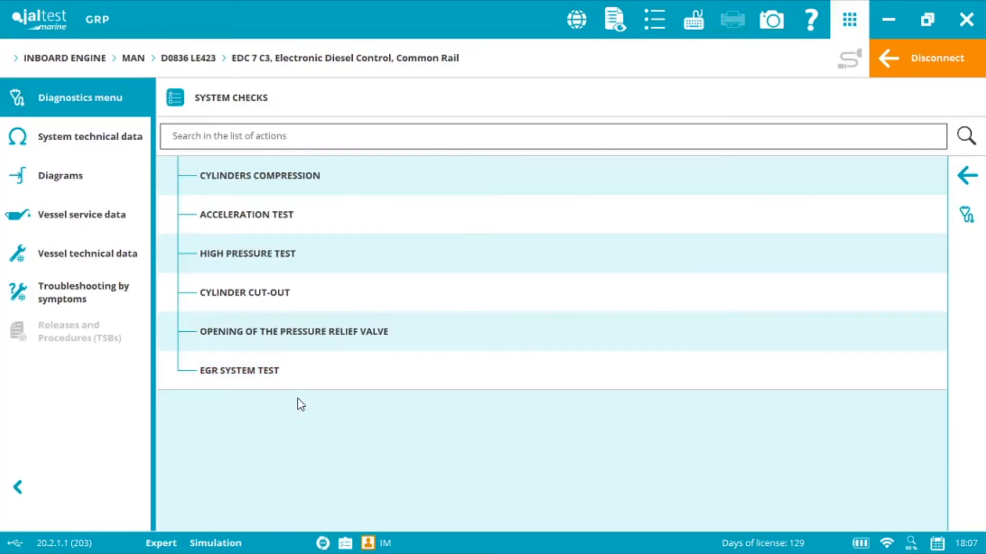
mouse_move(966, 175)
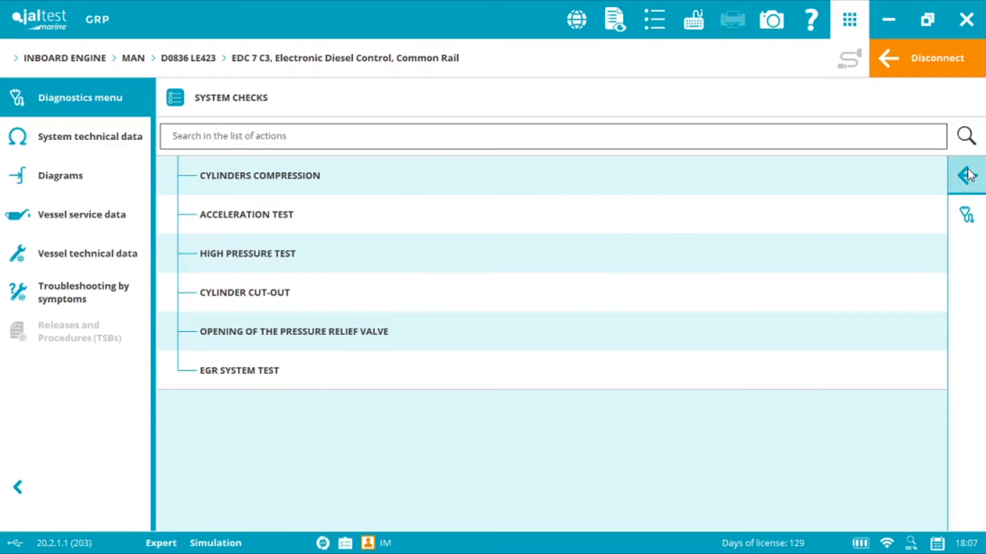
left_click(966, 175)
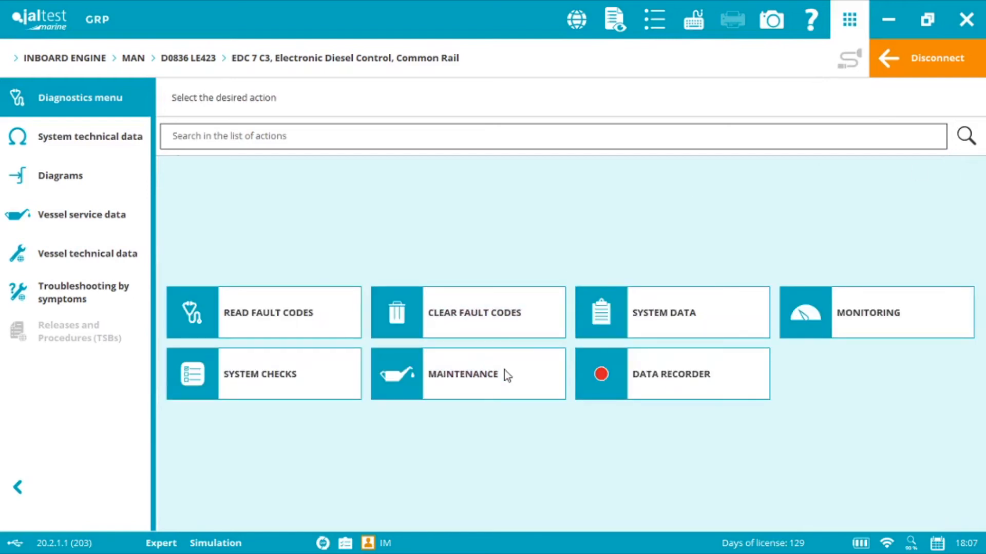
left_click(462, 374)
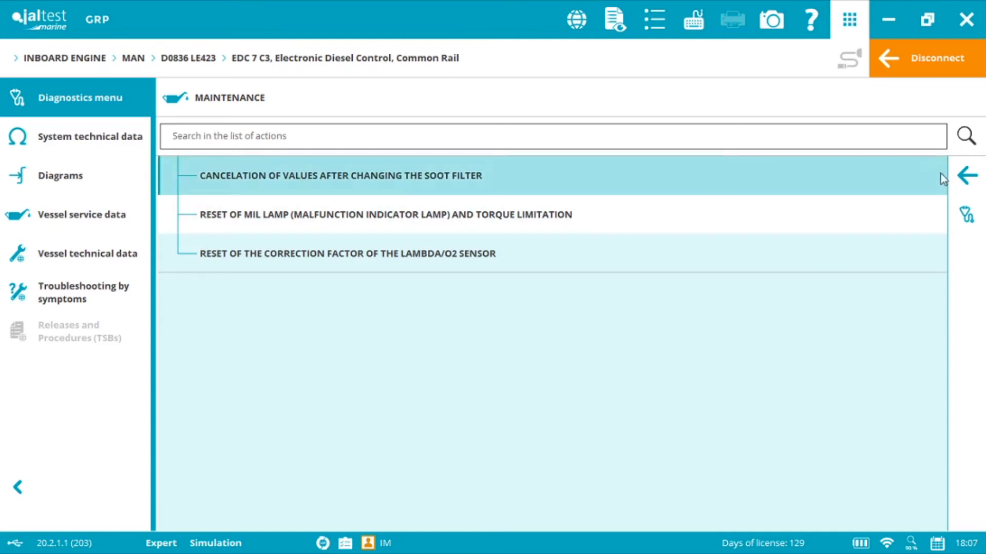
left_click(967, 176)
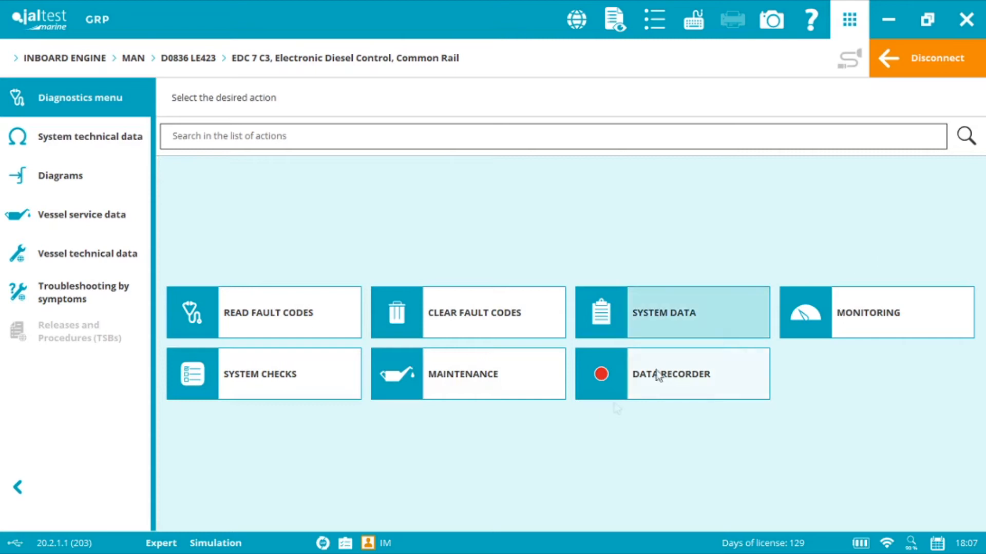
mouse_move(242, 317)
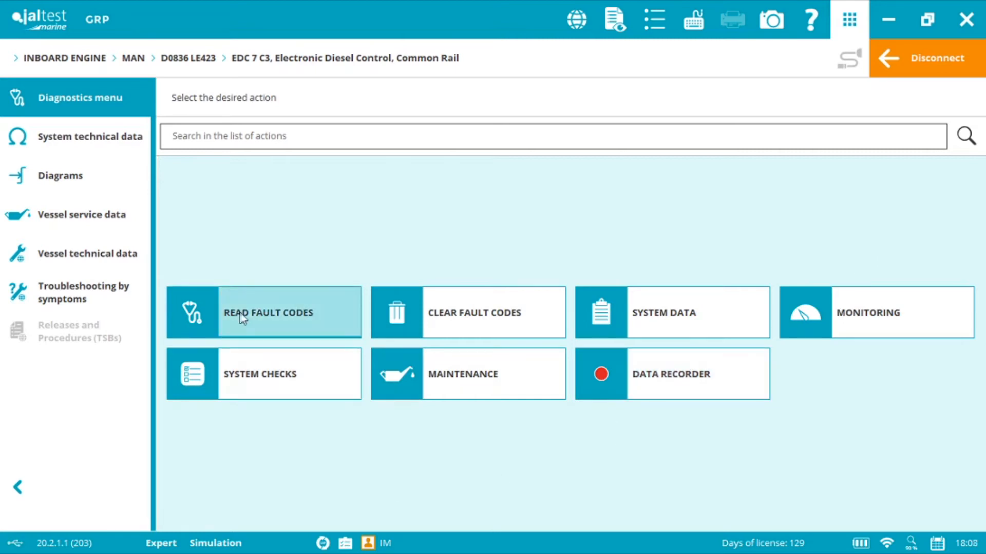
Step: List the four active fault codes stored in the EDC 7 C3 control unit
left_click(264, 313)
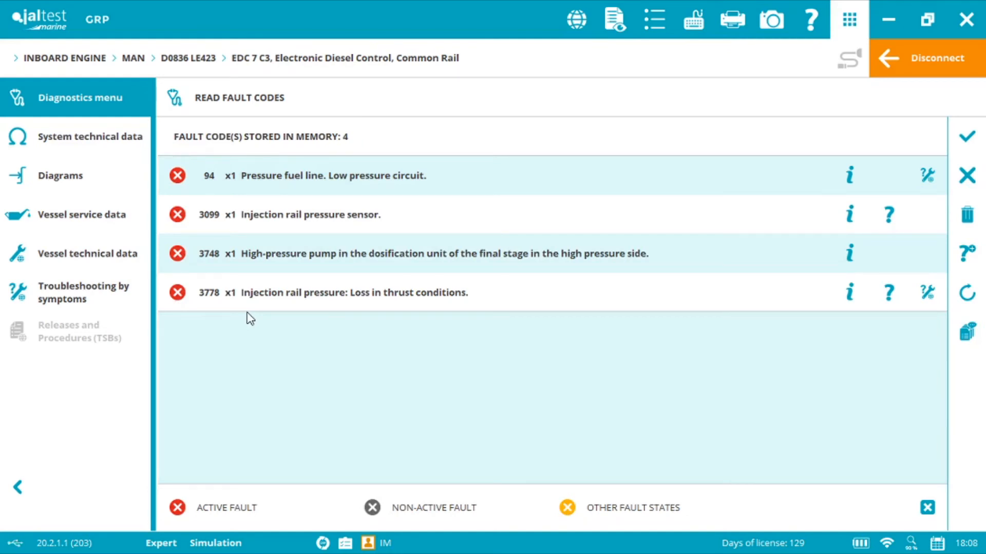
mouse_move(728, 349)
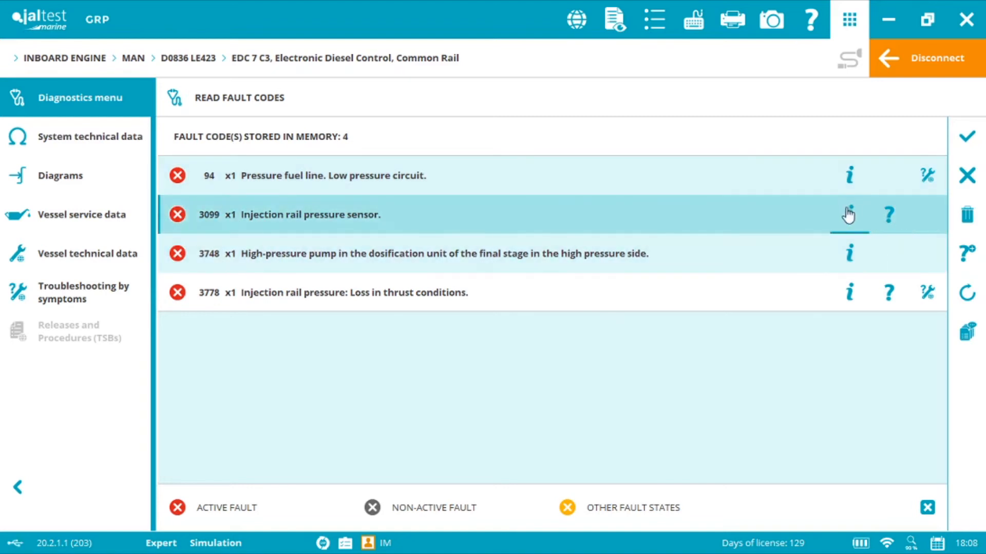
Step: Open fault 3099's details, then read the CB7 rail pressure sensor's component information
left_click(849, 213)
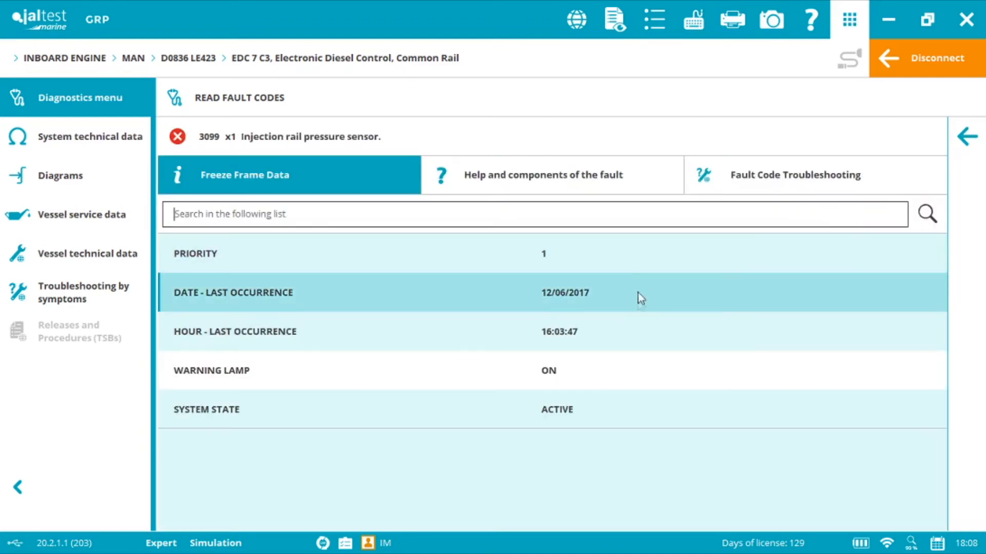
mouse_move(535, 160)
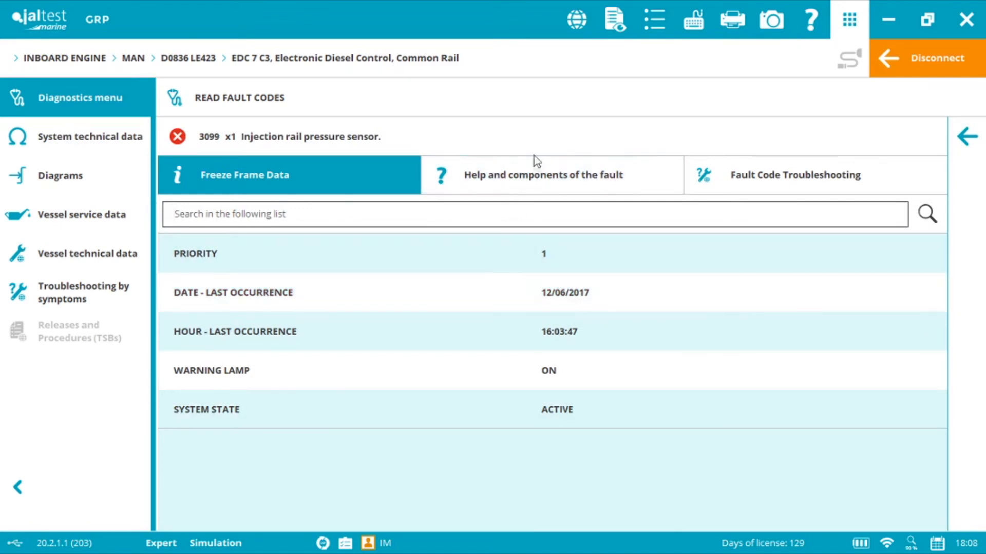
left_click(542, 175)
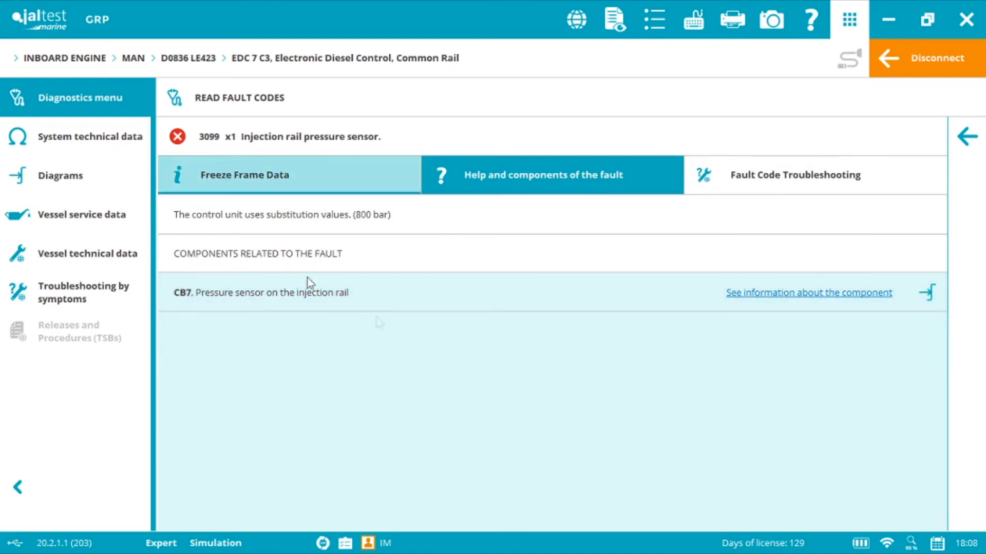
left_click(808, 292)
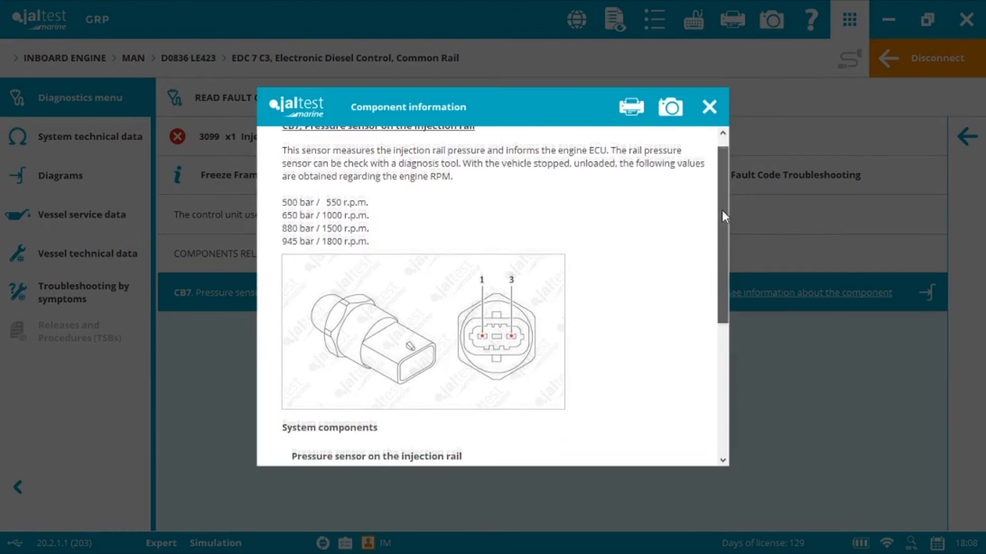
scroll("down", 3)
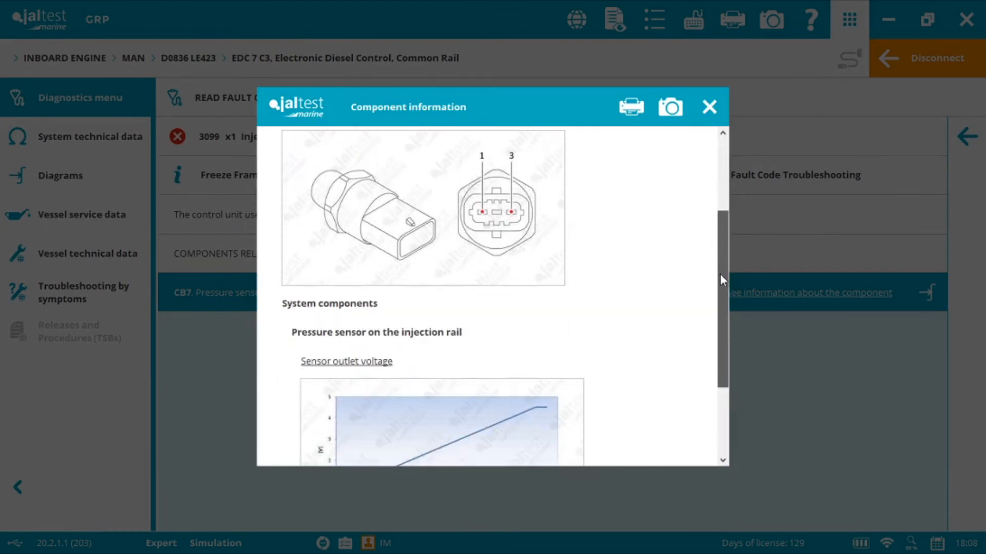
scroll("down", 3)
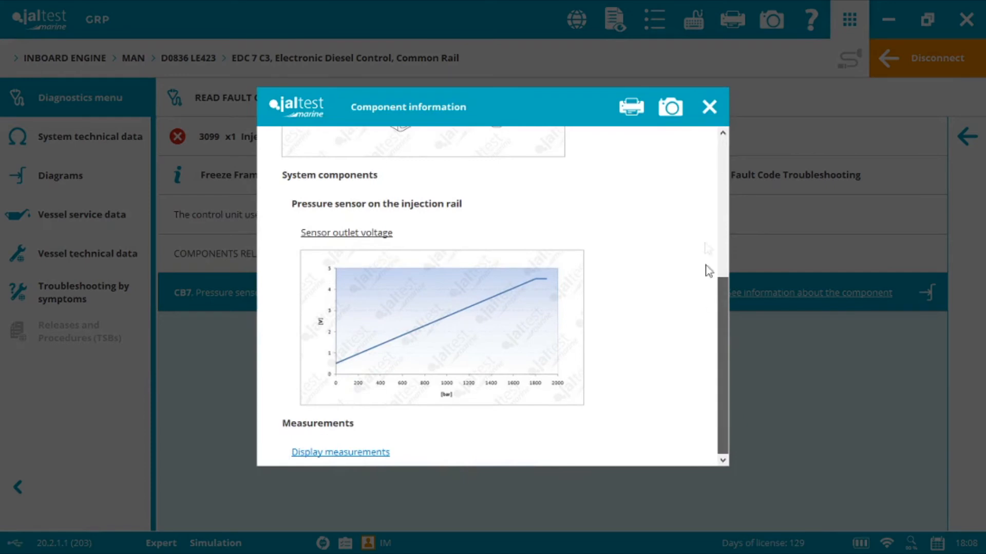
left_click(709, 106)
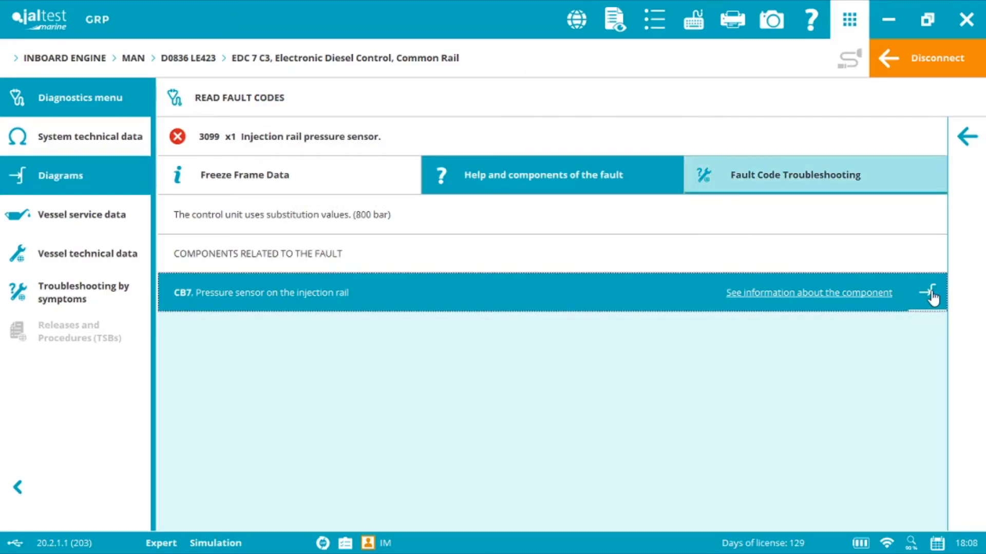
Step: Show CB7 on the wiring diagram, then list engine types under Vessel service data
left_click(929, 293)
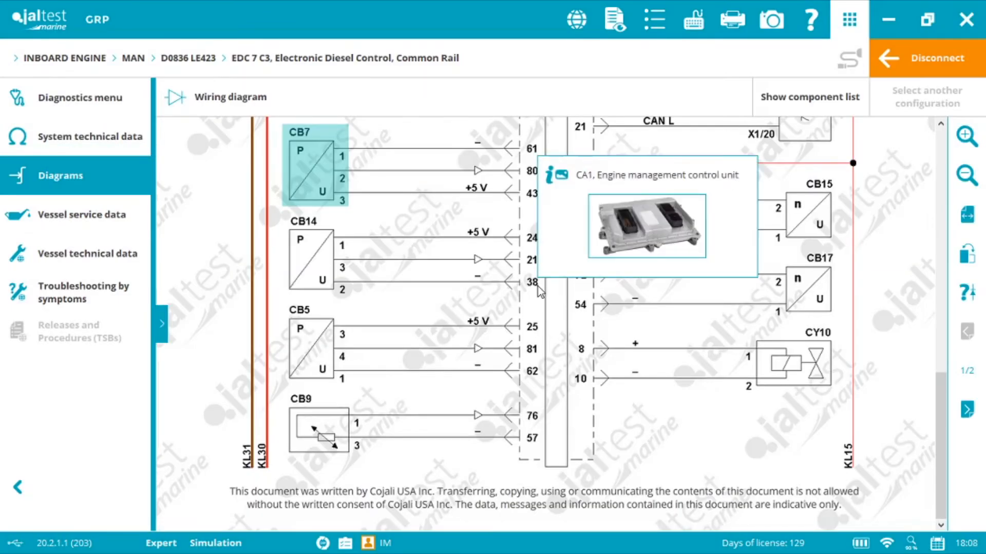
mouse_move(930, 382)
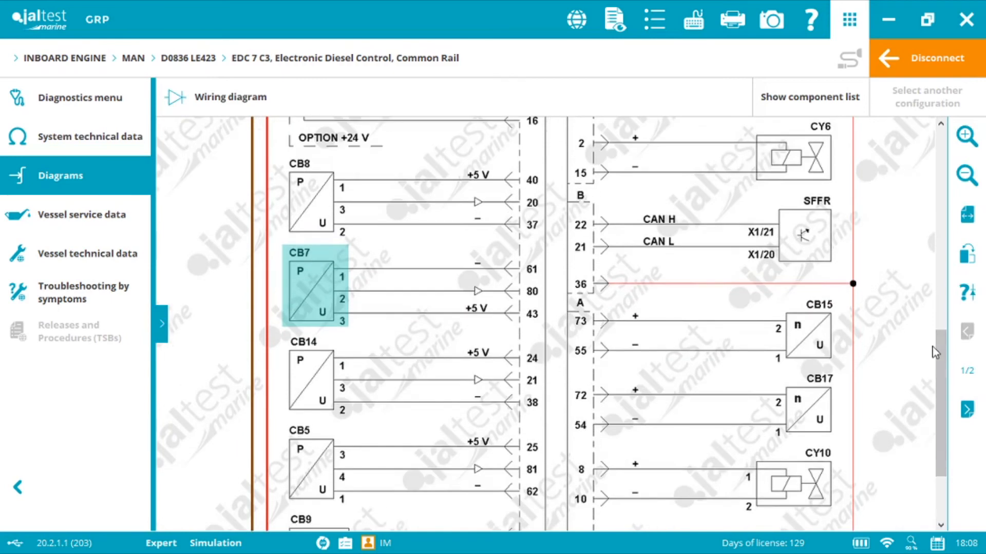
mouse_move(470, 313)
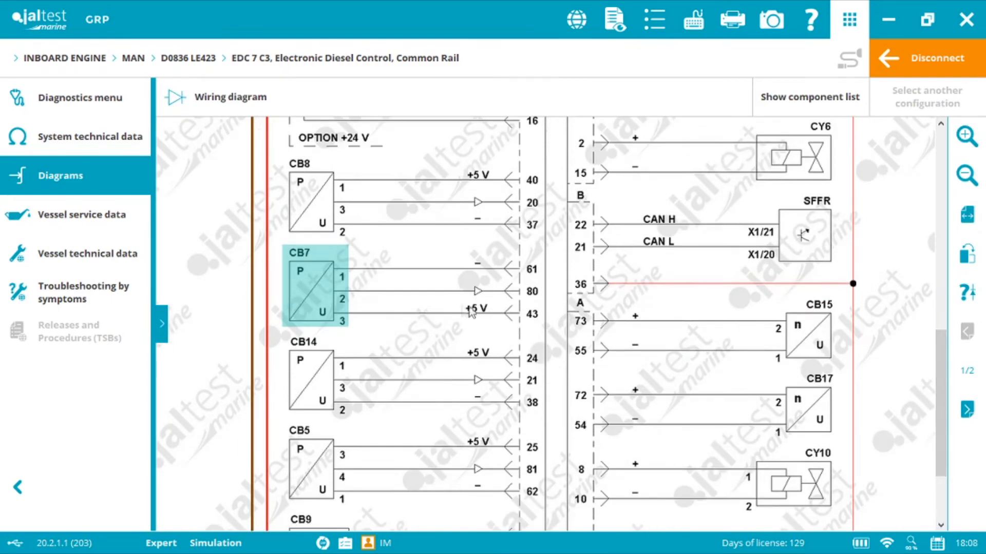
left_click(81, 214)
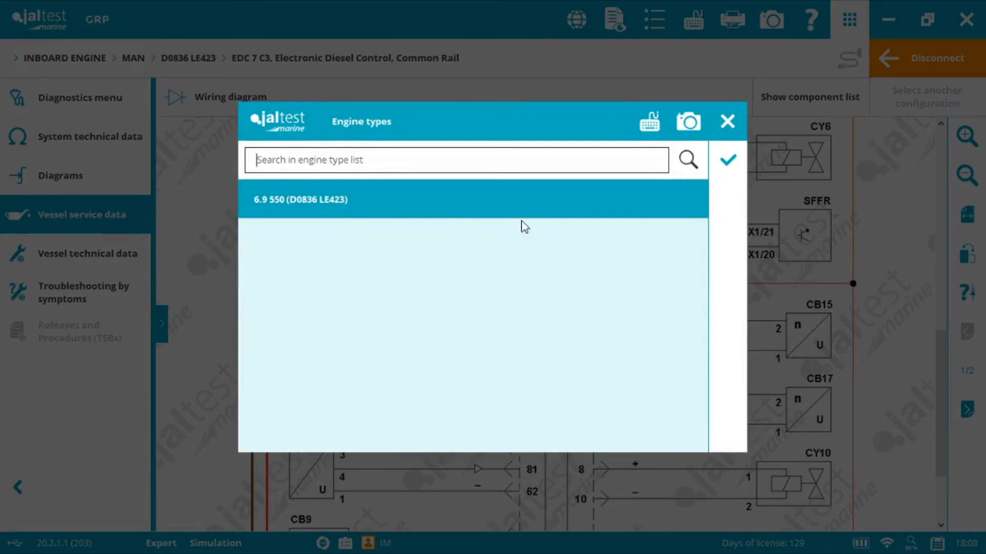
Step: Choose engine type 6.9 550, expand General maintenance, and tick fuel pre-filter cleaning
left_click(727, 159)
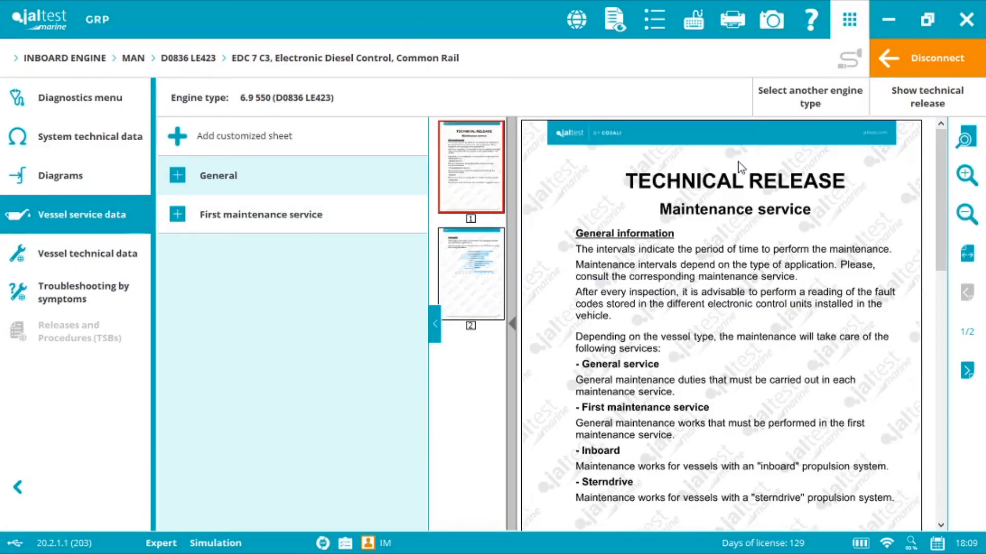
left_click(176, 175)
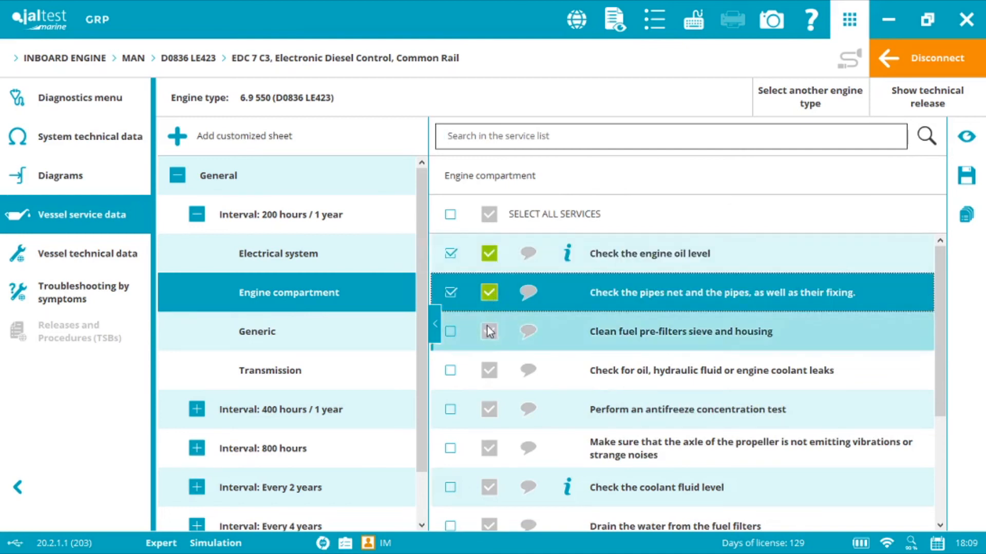
left_click(488, 331)
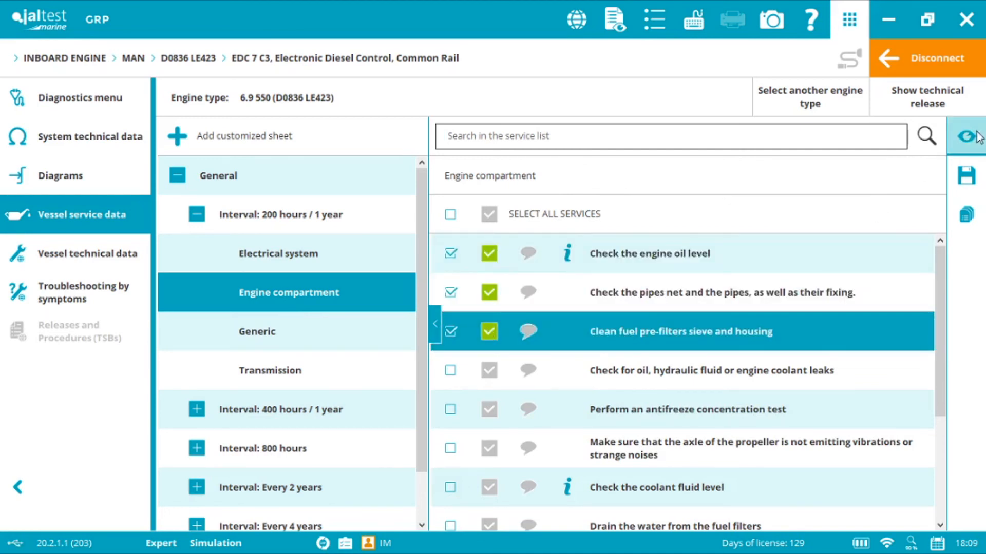
mouse_move(966, 137)
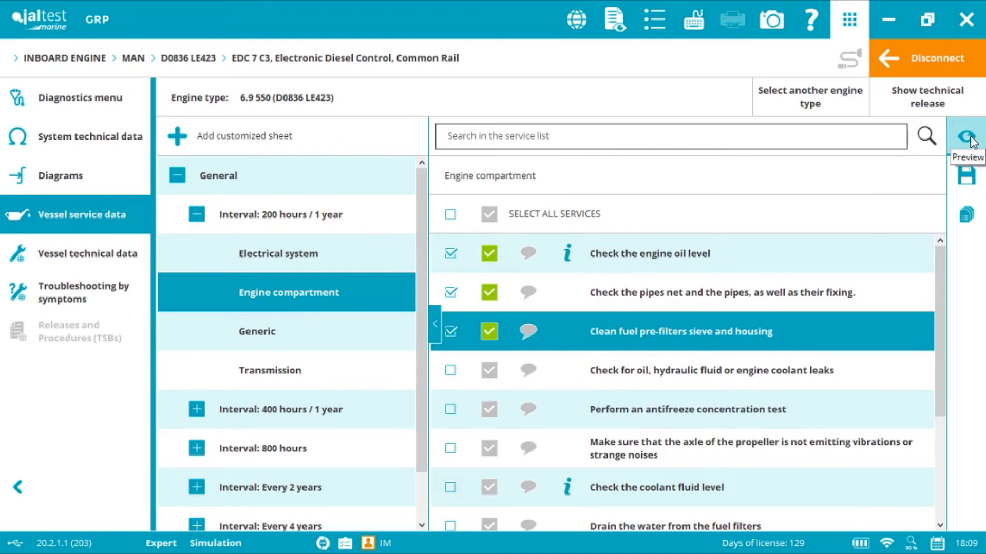
left_click(967, 137)
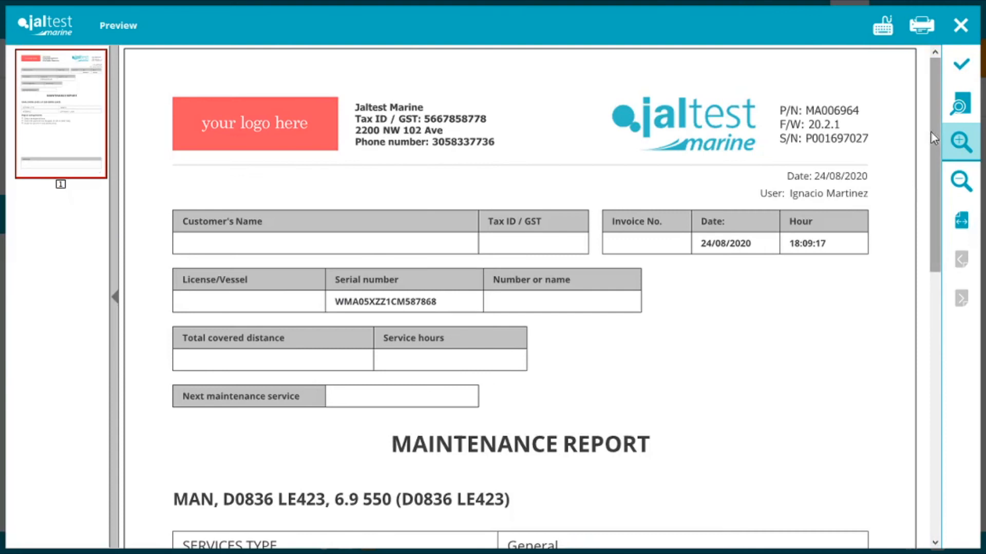
scroll("down", 3)
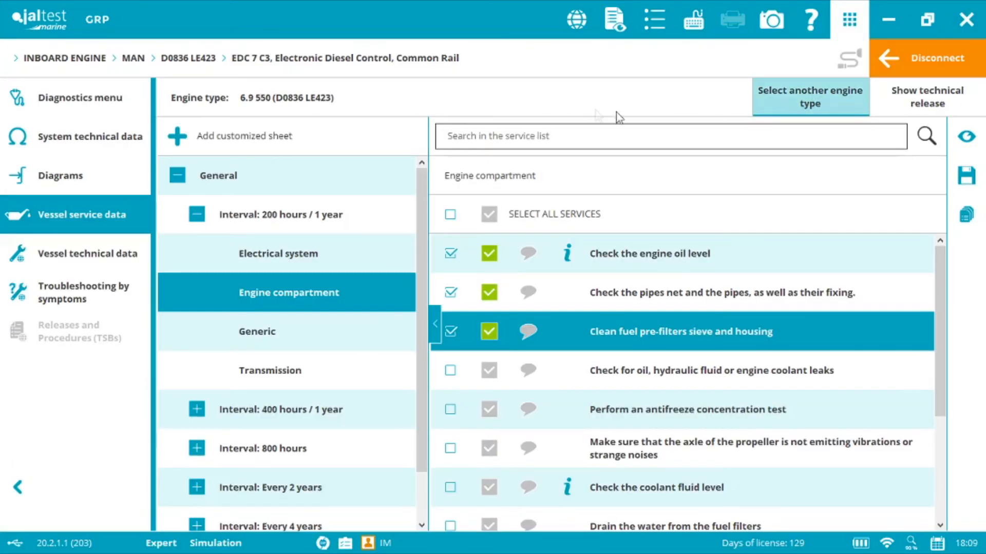
left_click(614, 19)
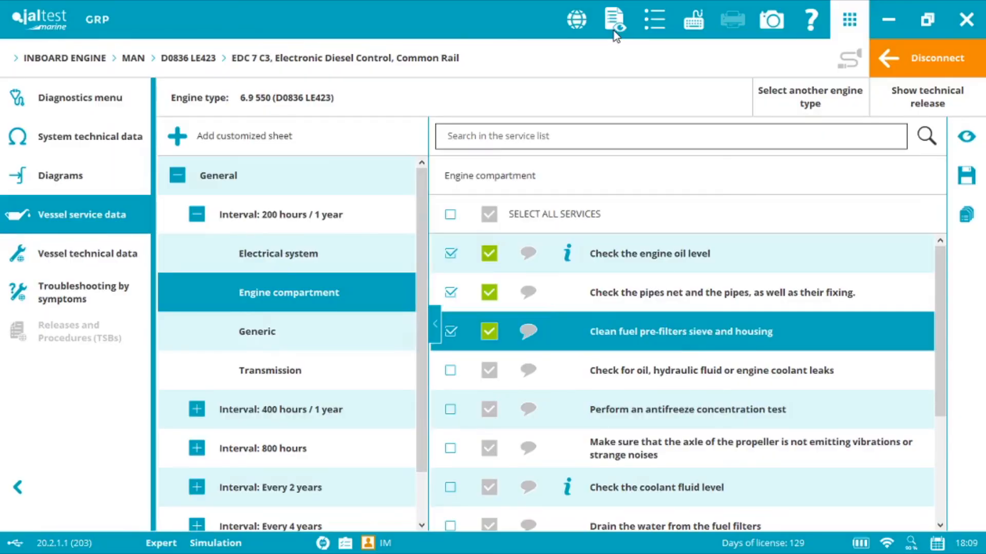
Step: Open the diagnostics report preview and scroll through the SFFR fault codes
left_click(615, 19)
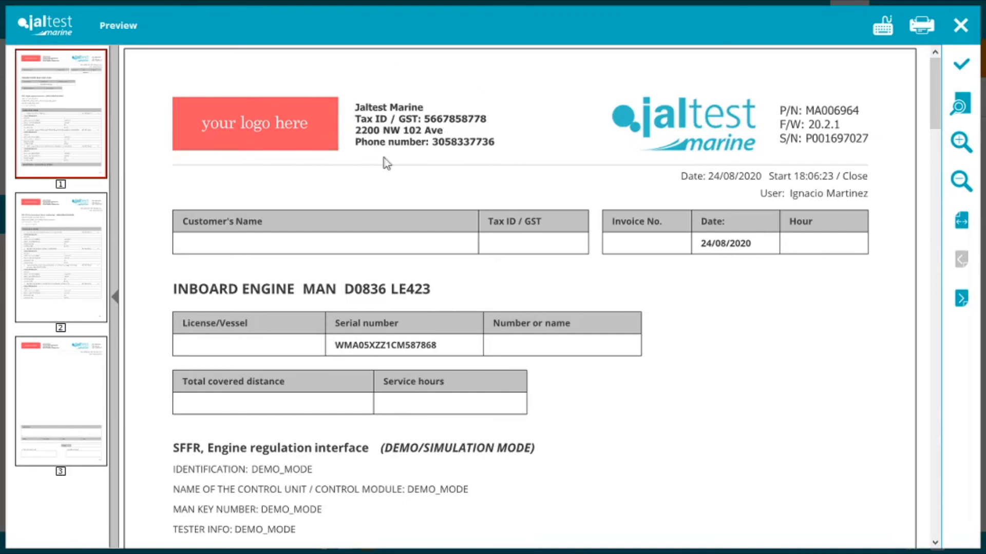
mouse_move(687, 188)
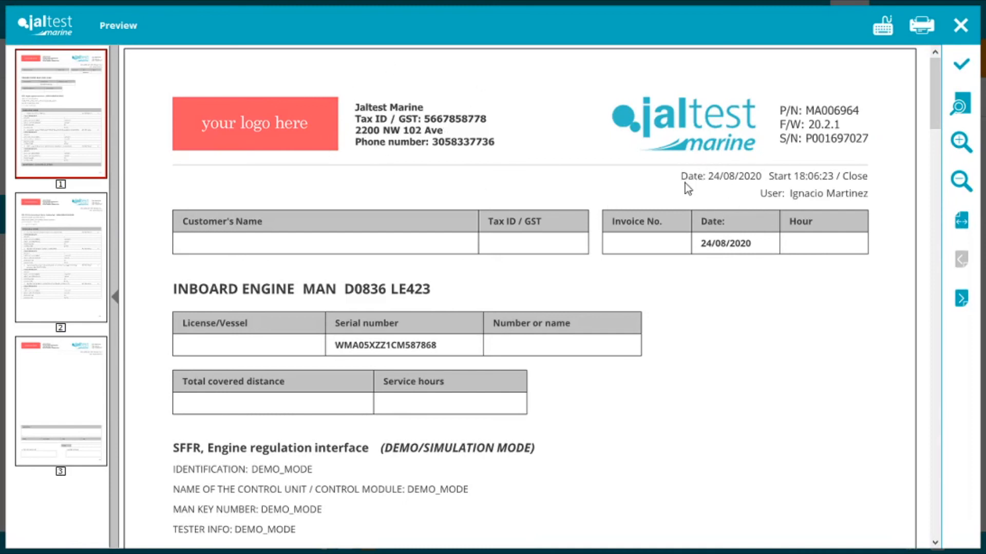
mouse_move(806, 205)
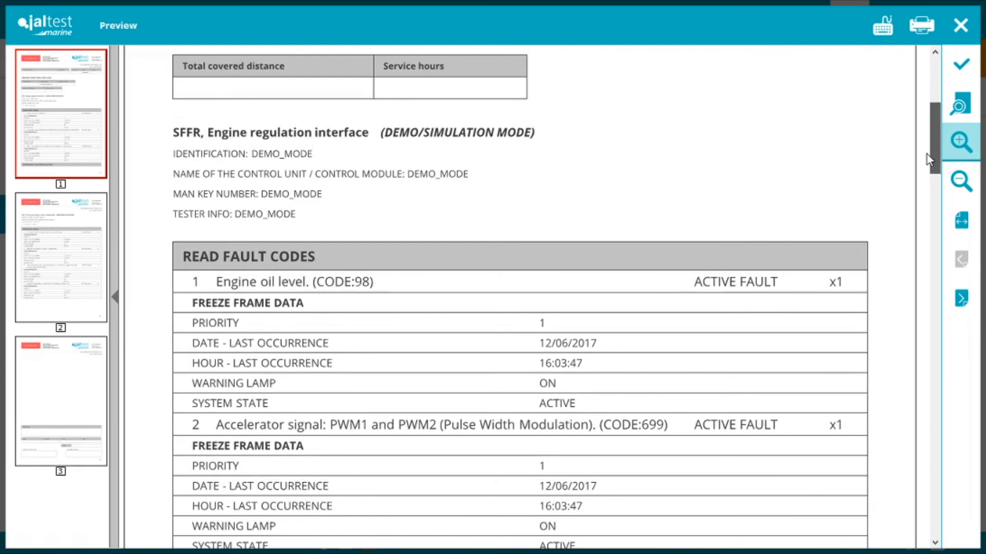
scroll("down", 3)
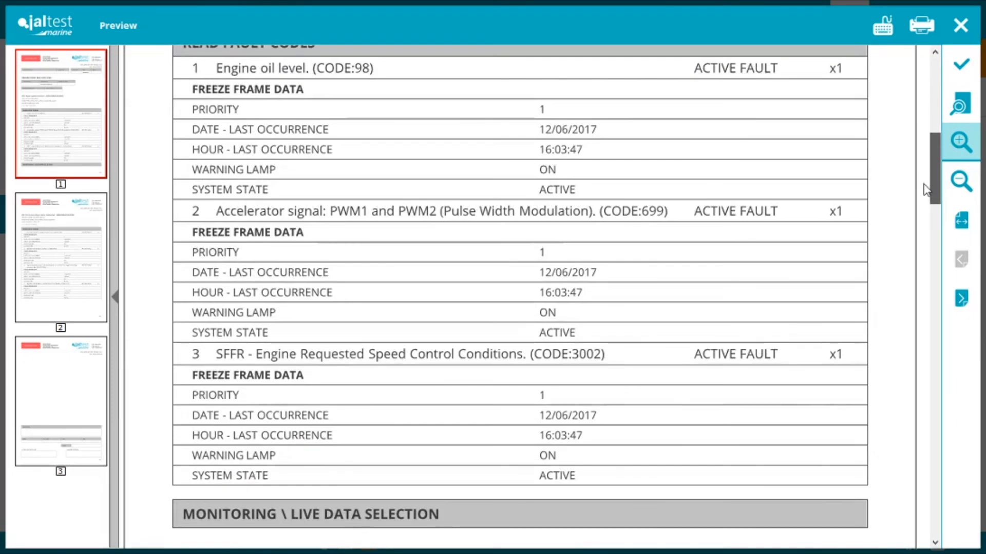